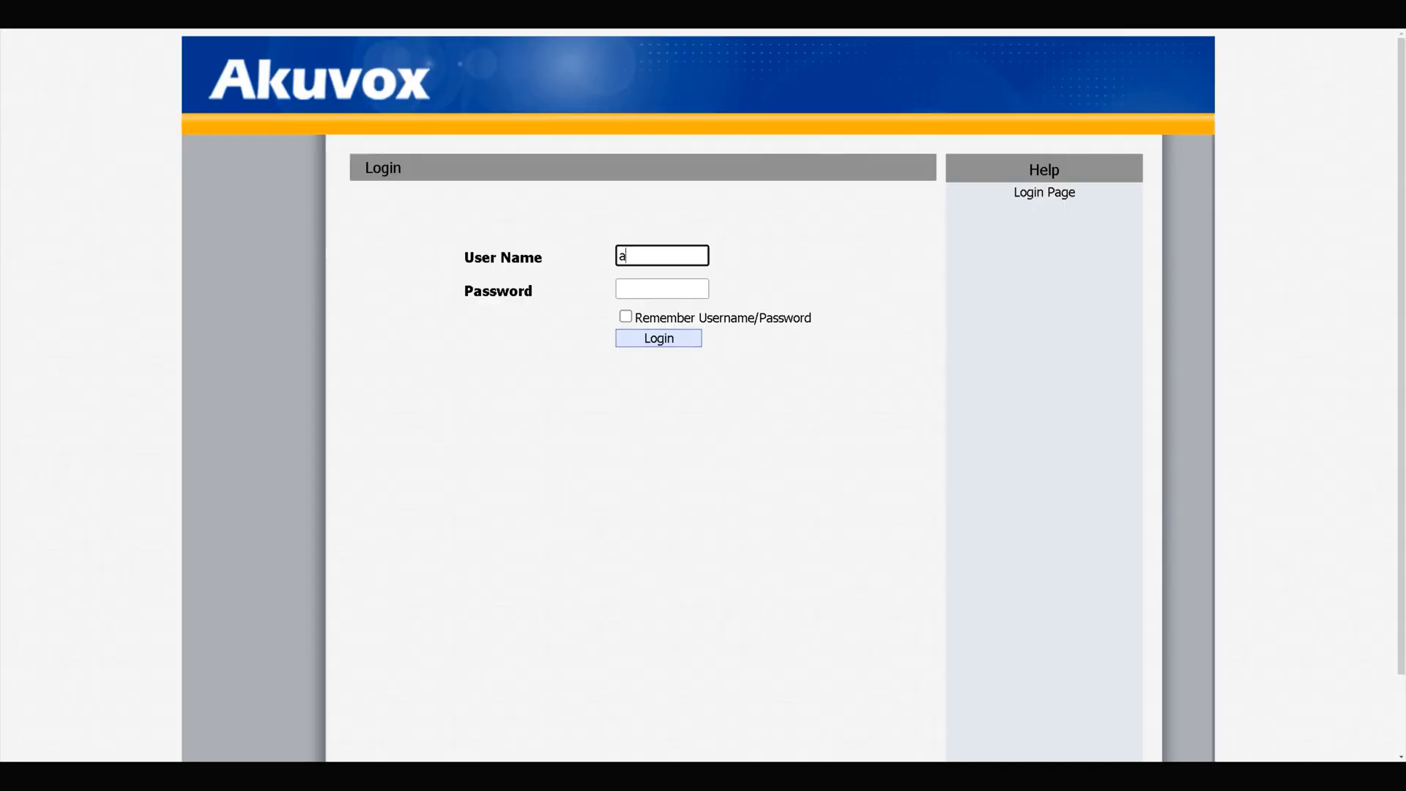
- Log in to the door phone web interface as admin with the default password
text(***m)
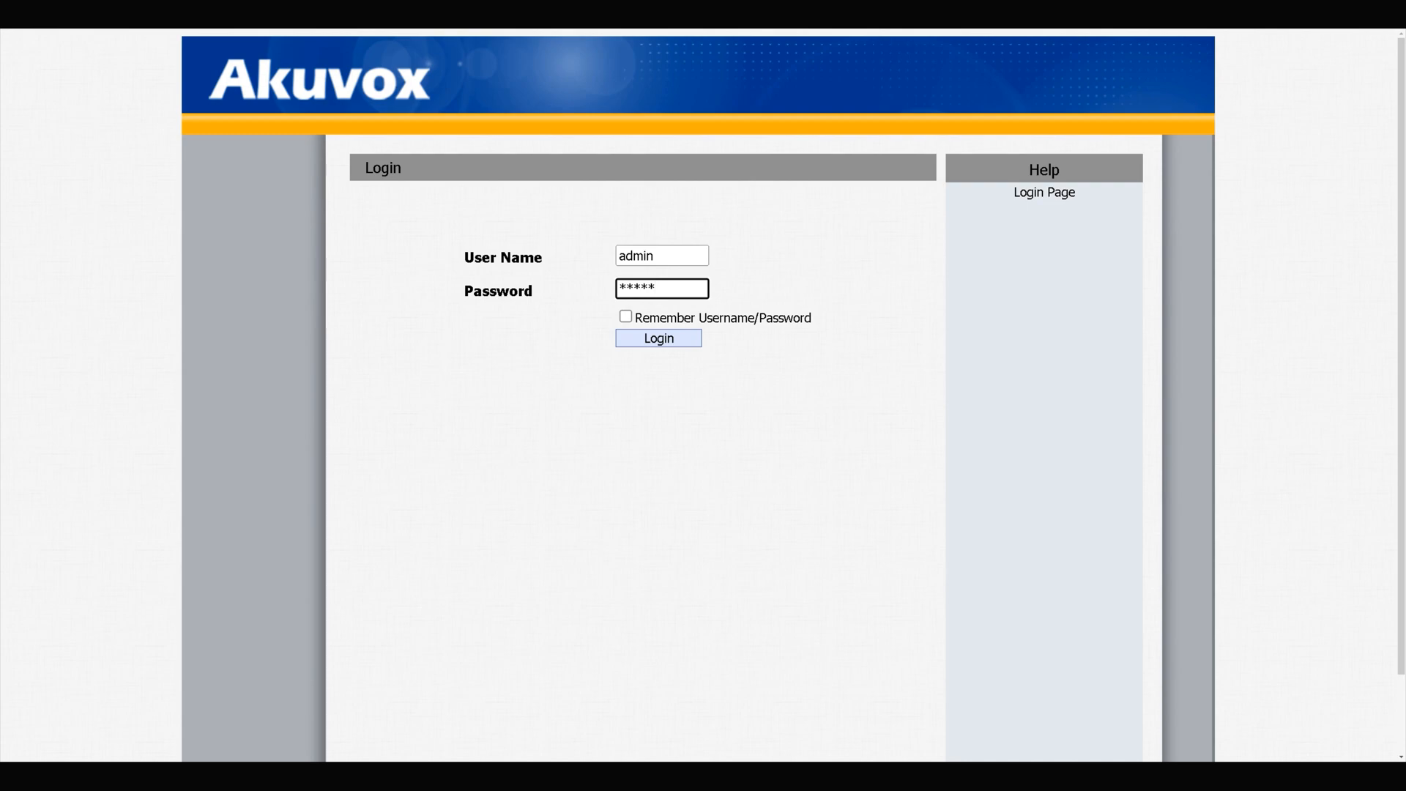
click(659, 338)
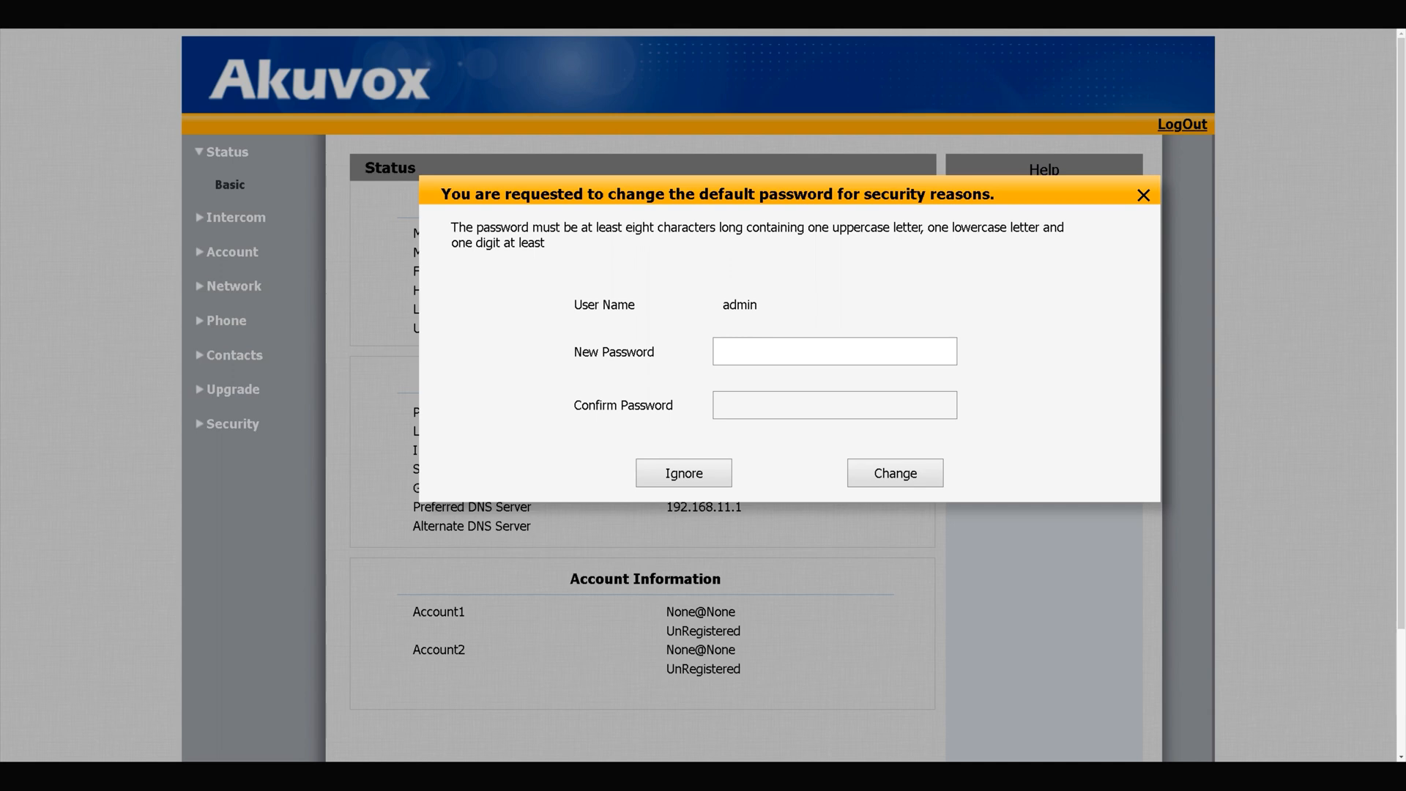
- Enter and confirm a new admin password, then acknowledge the success notice
click(834, 351)
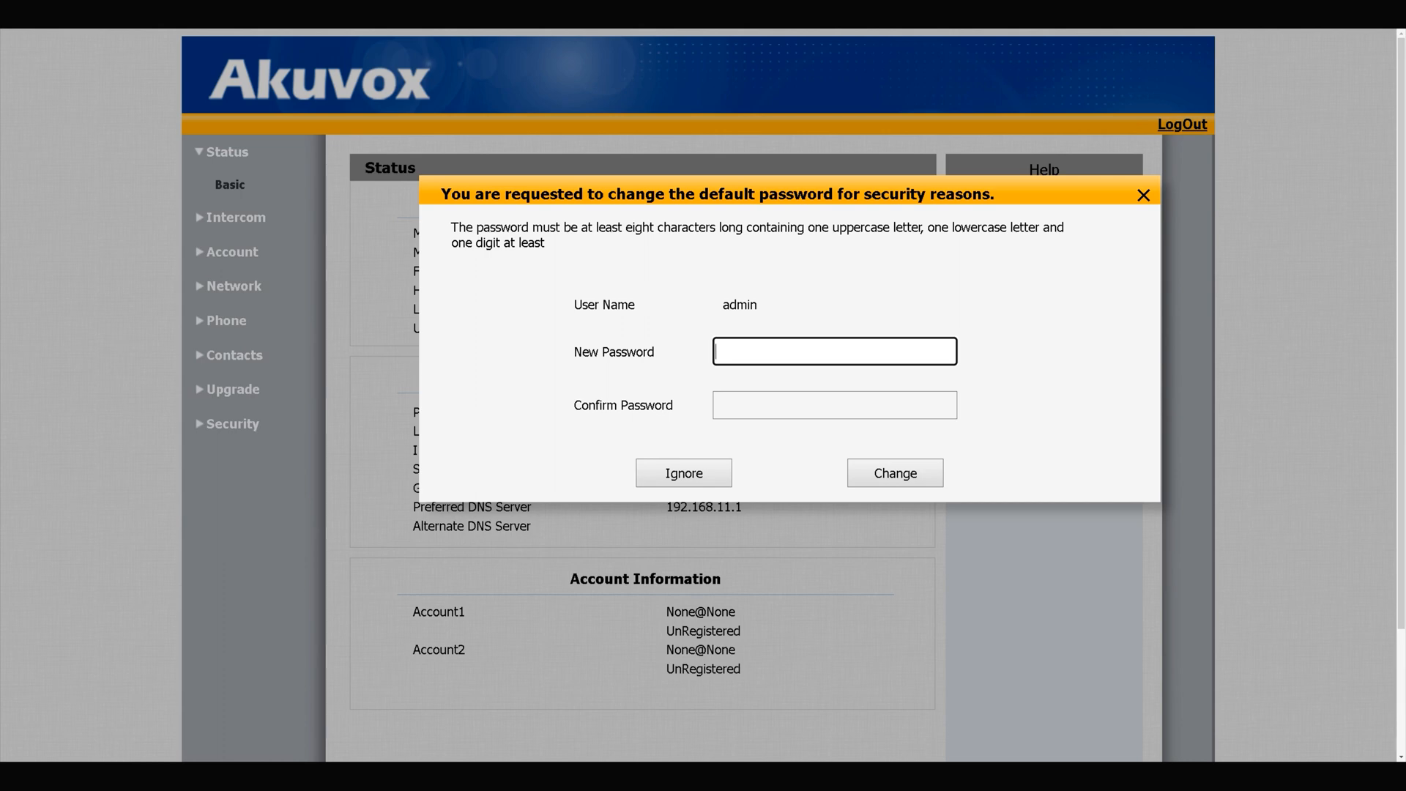
text(Aa)
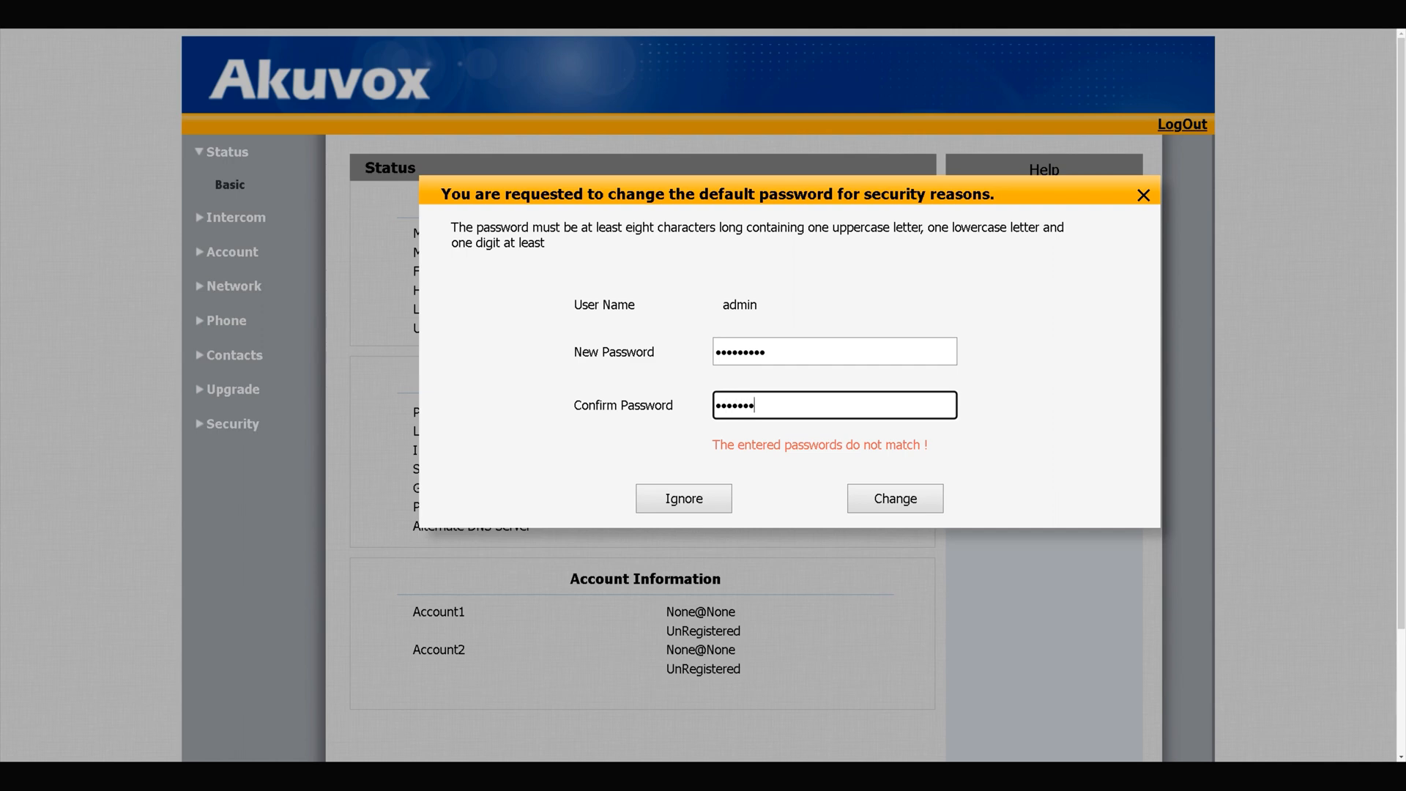
text(•••)
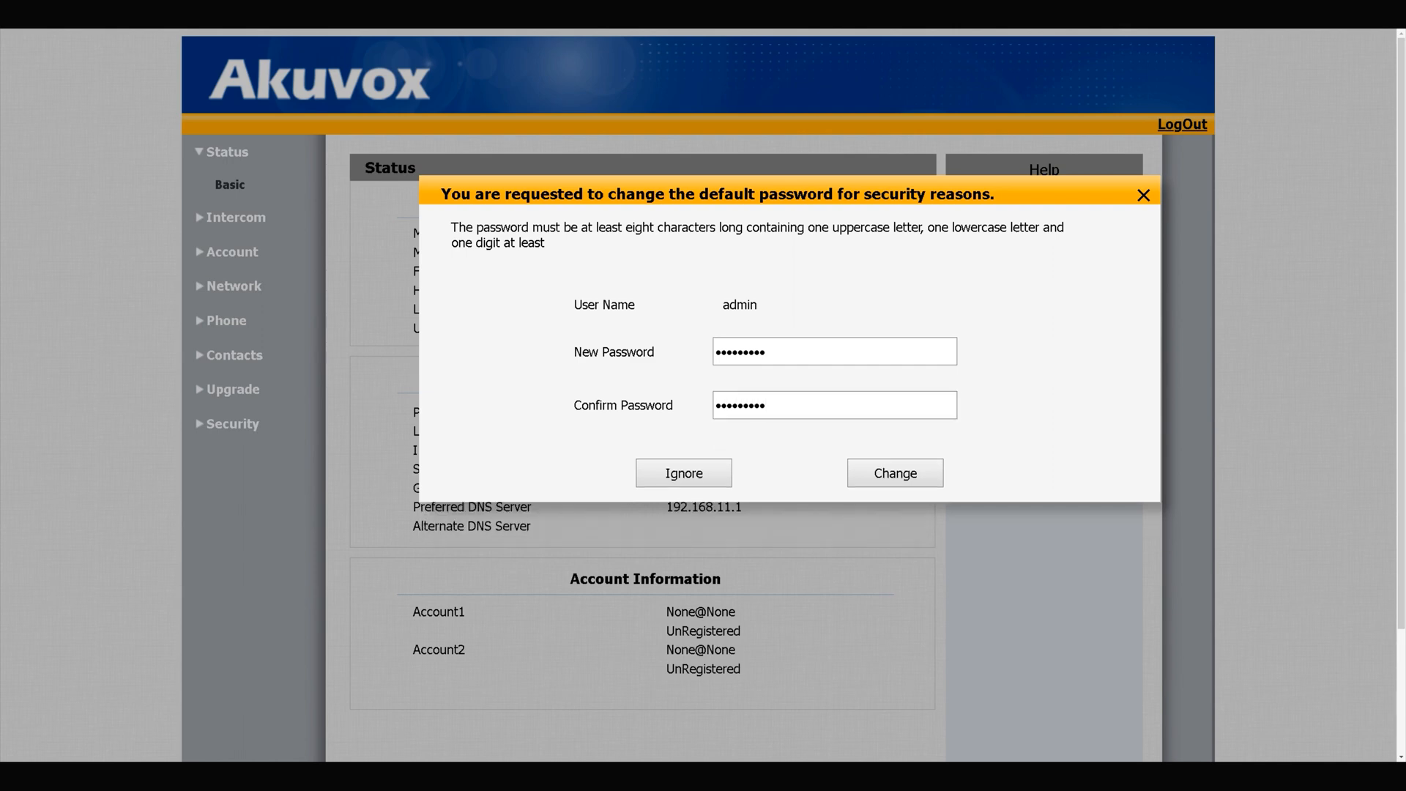
click(893, 472)
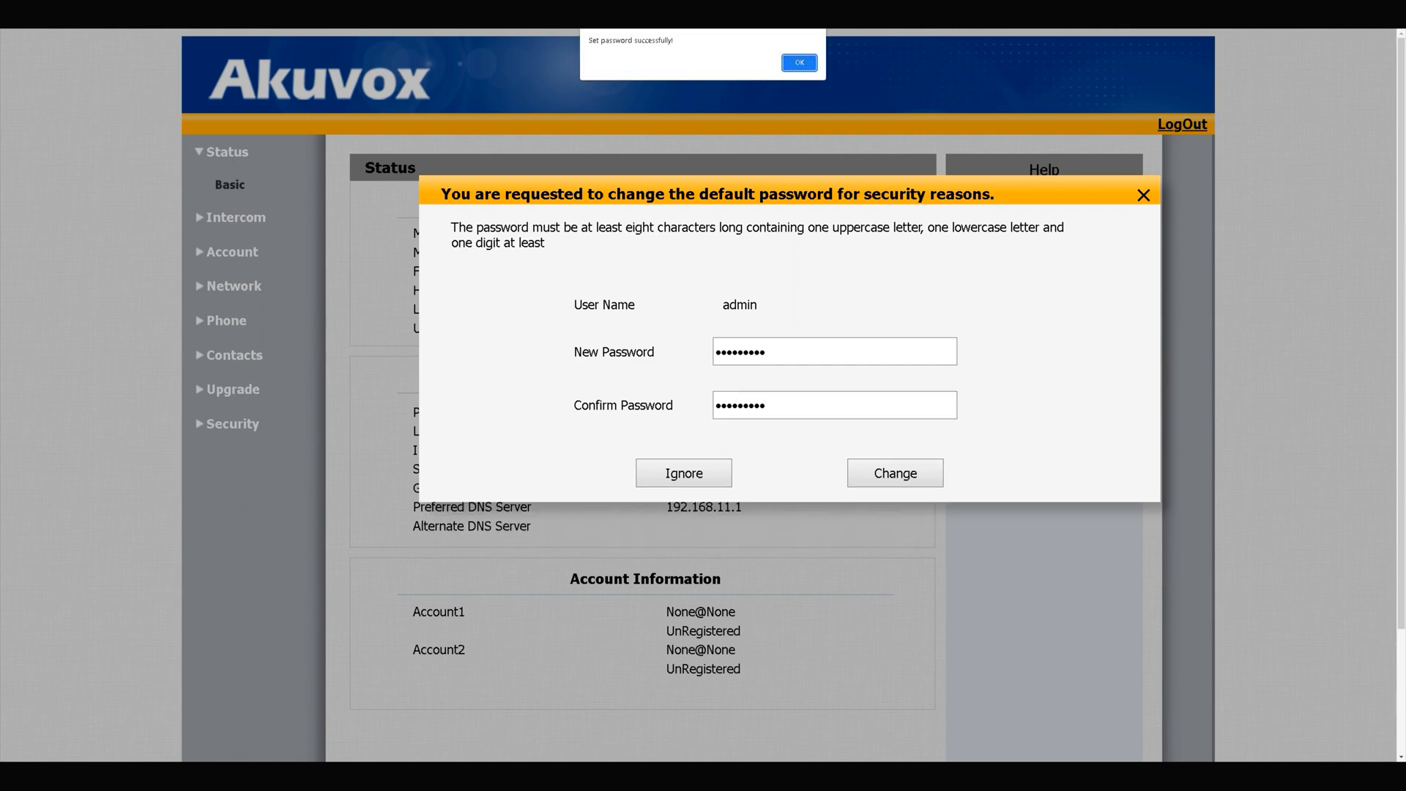
click(798, 62)
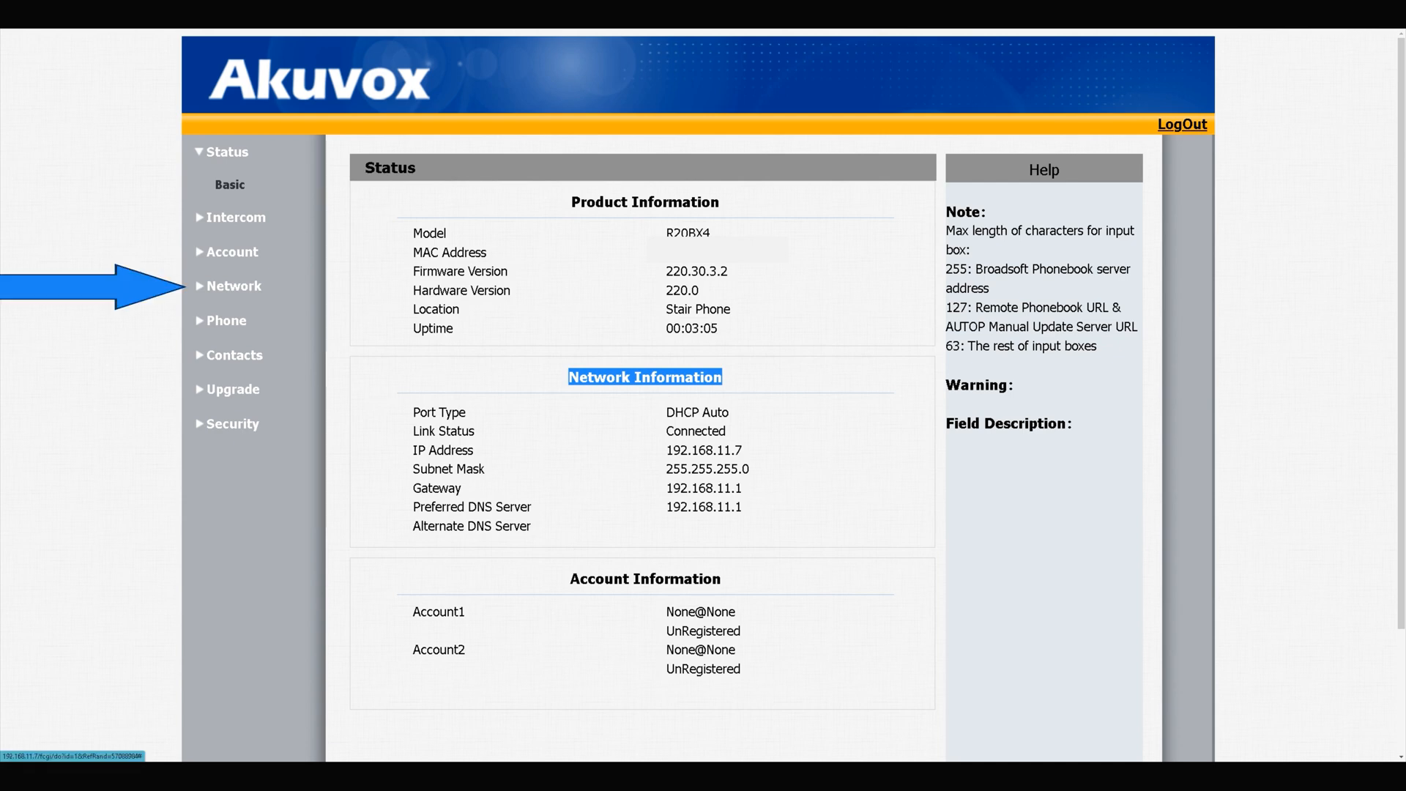
- Switch the LAN port to static IP 192.168.11.7 with gateway 192.168.11.1 and submit
click(234, 285)
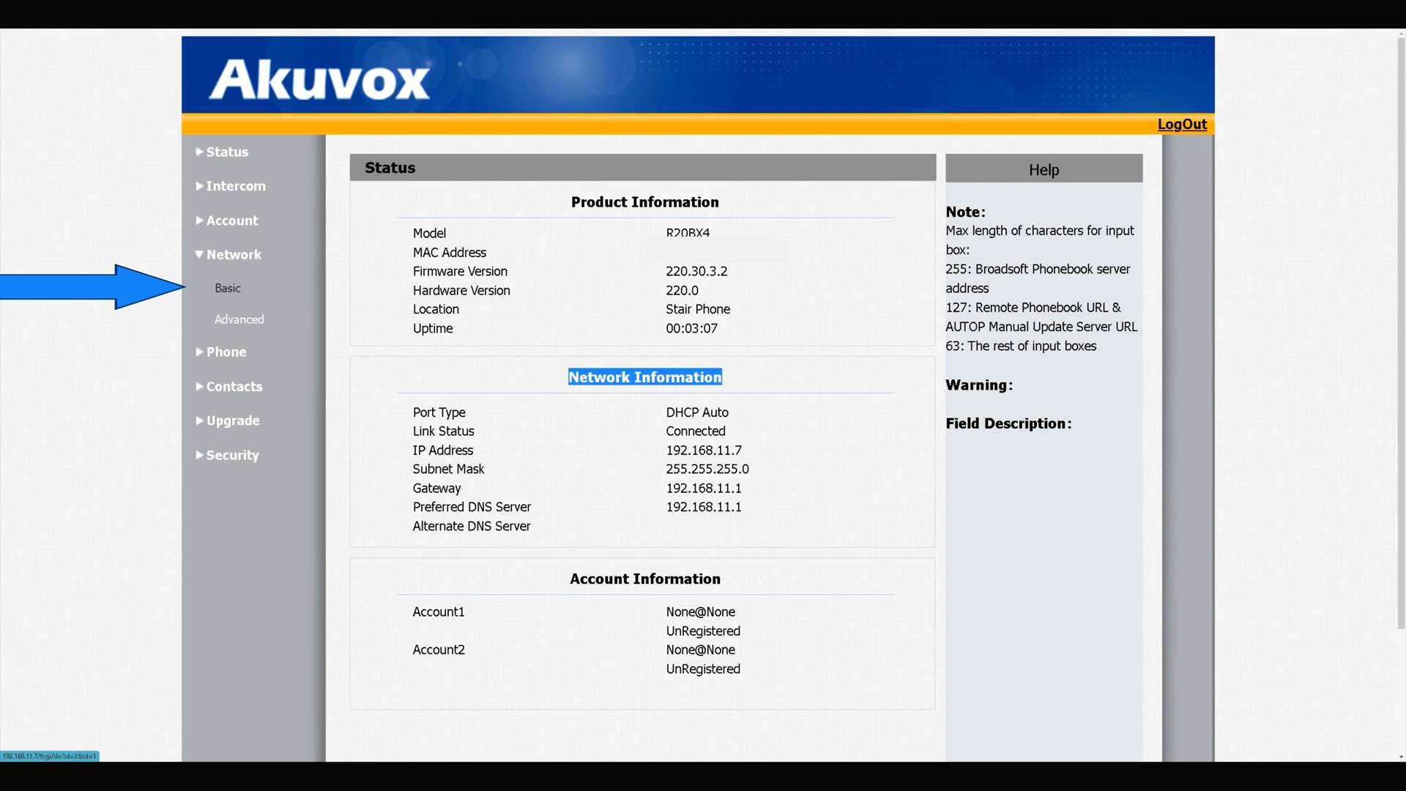
click(228, 287)
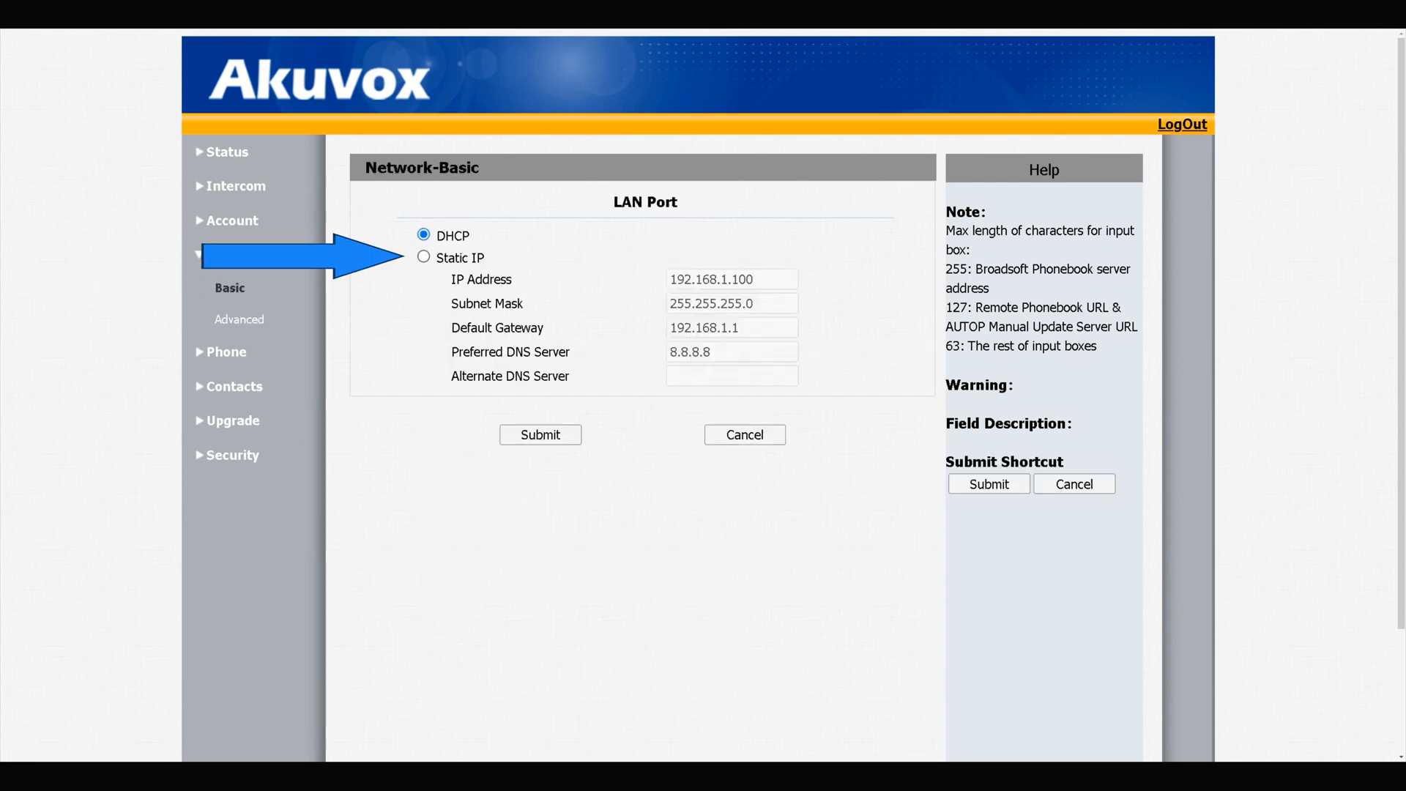
click(423, 257)
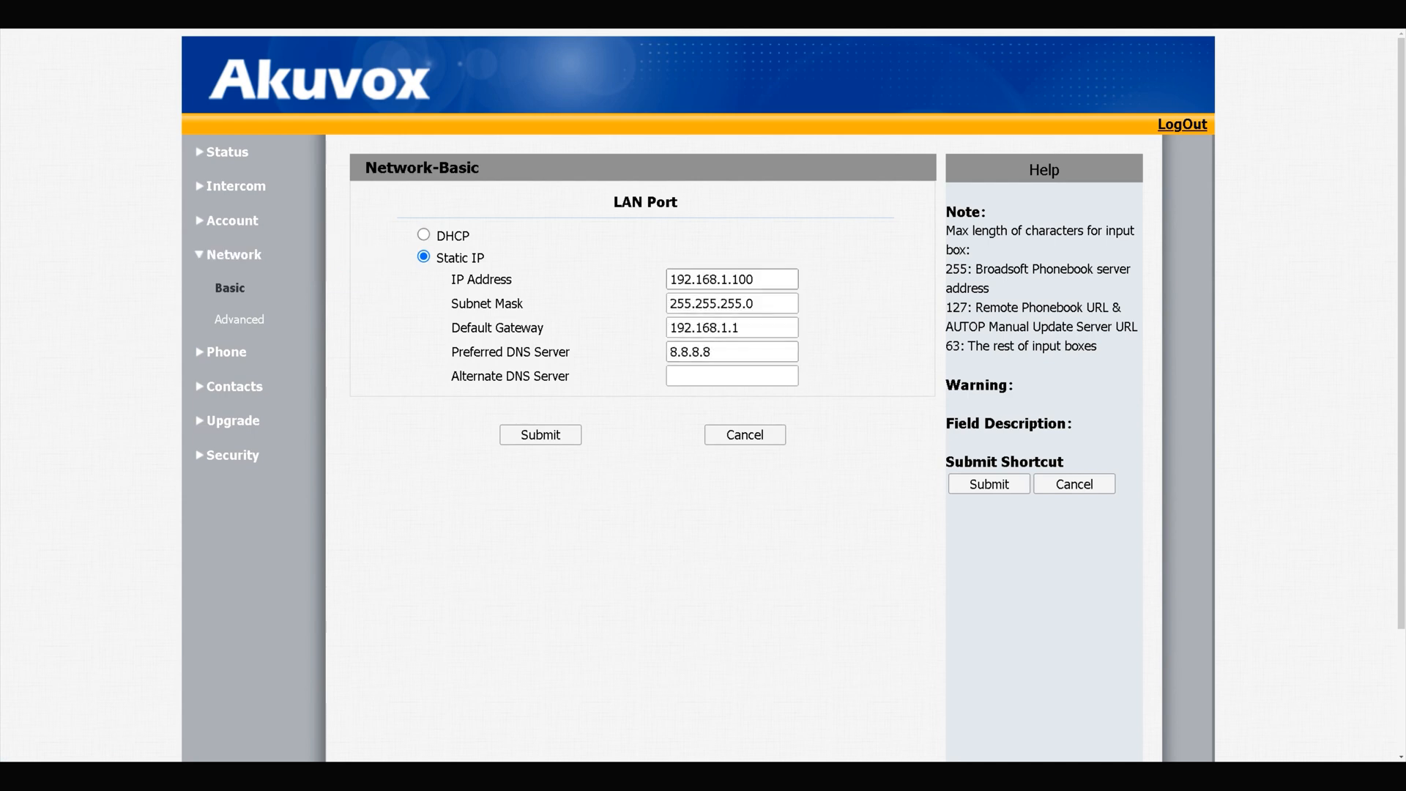
text(192.168.11.7)
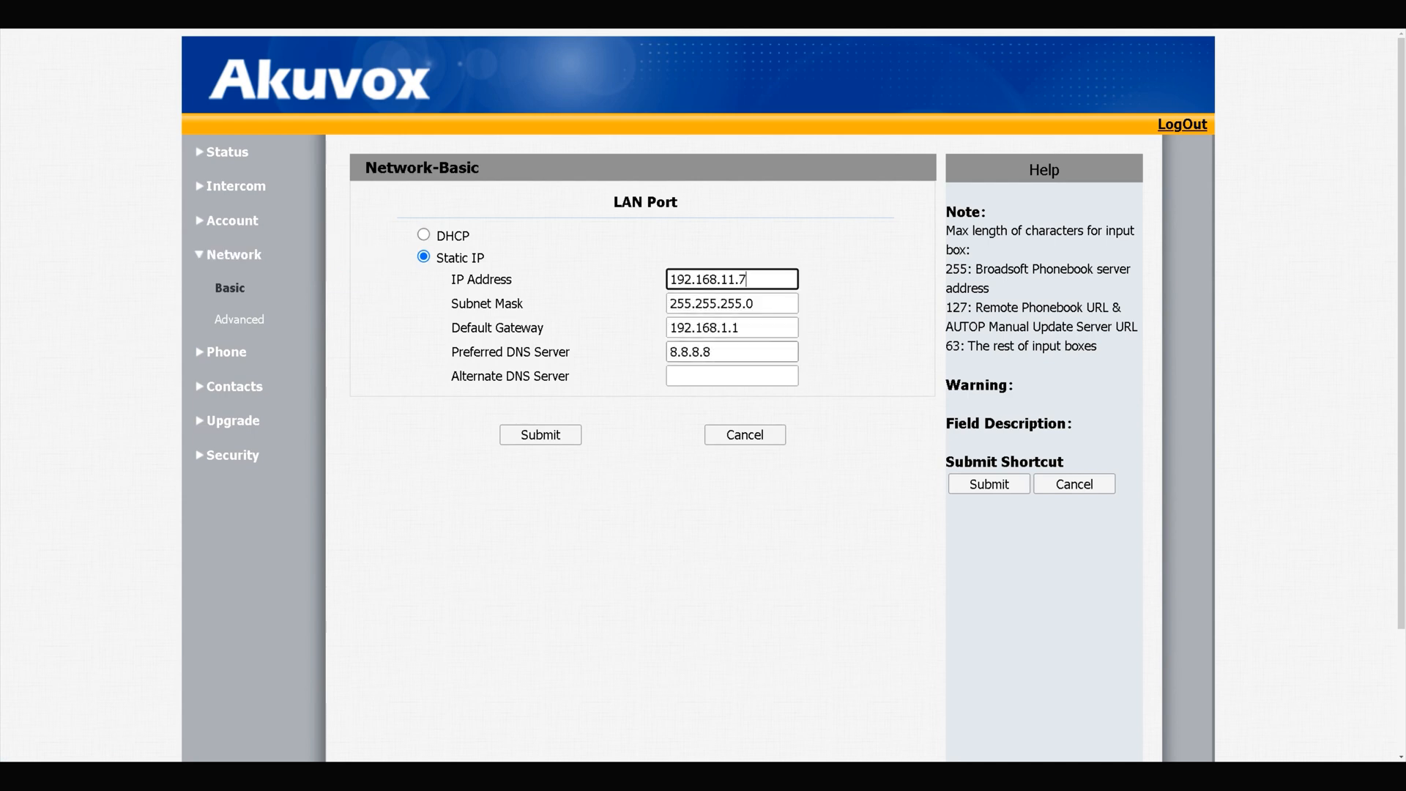
click(540, 434)
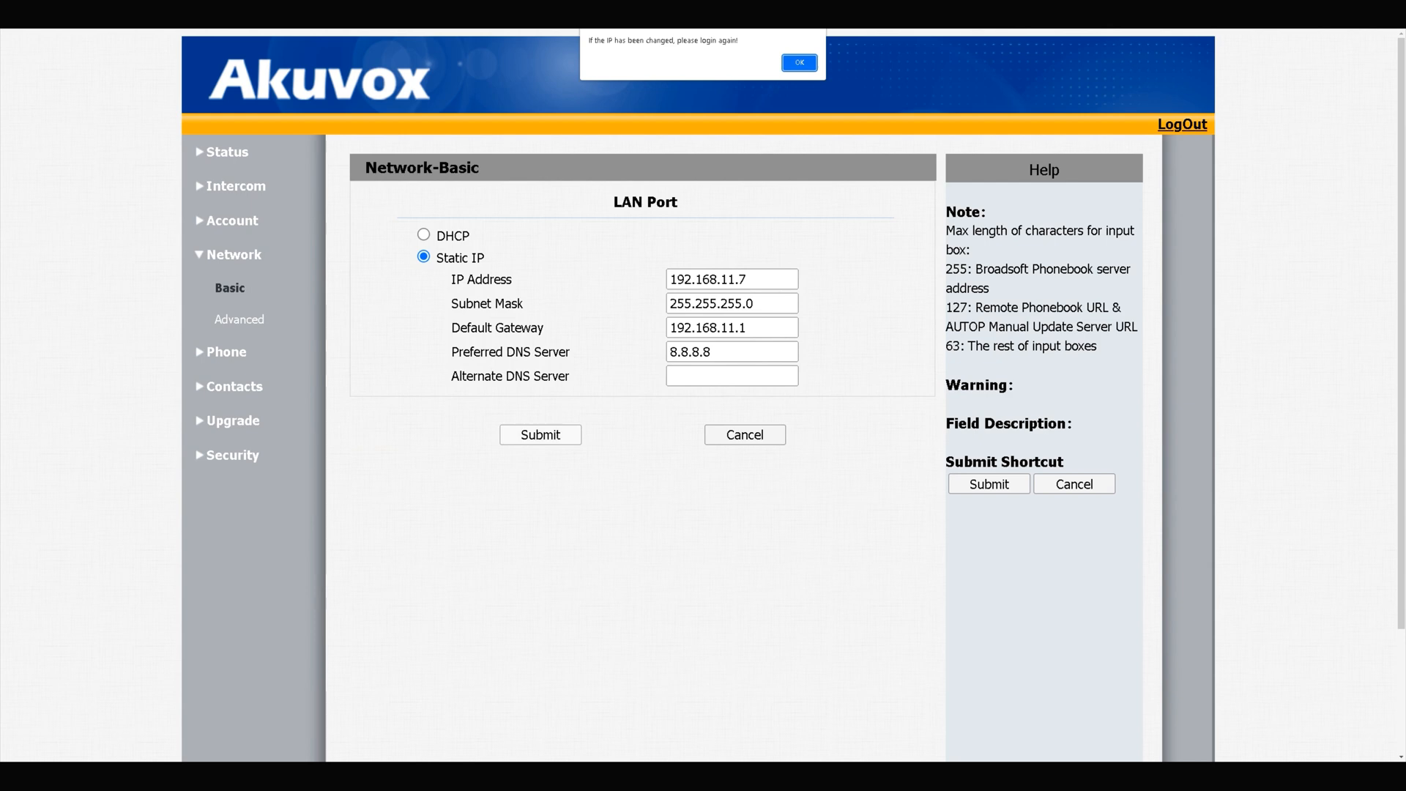
click(797, 62)
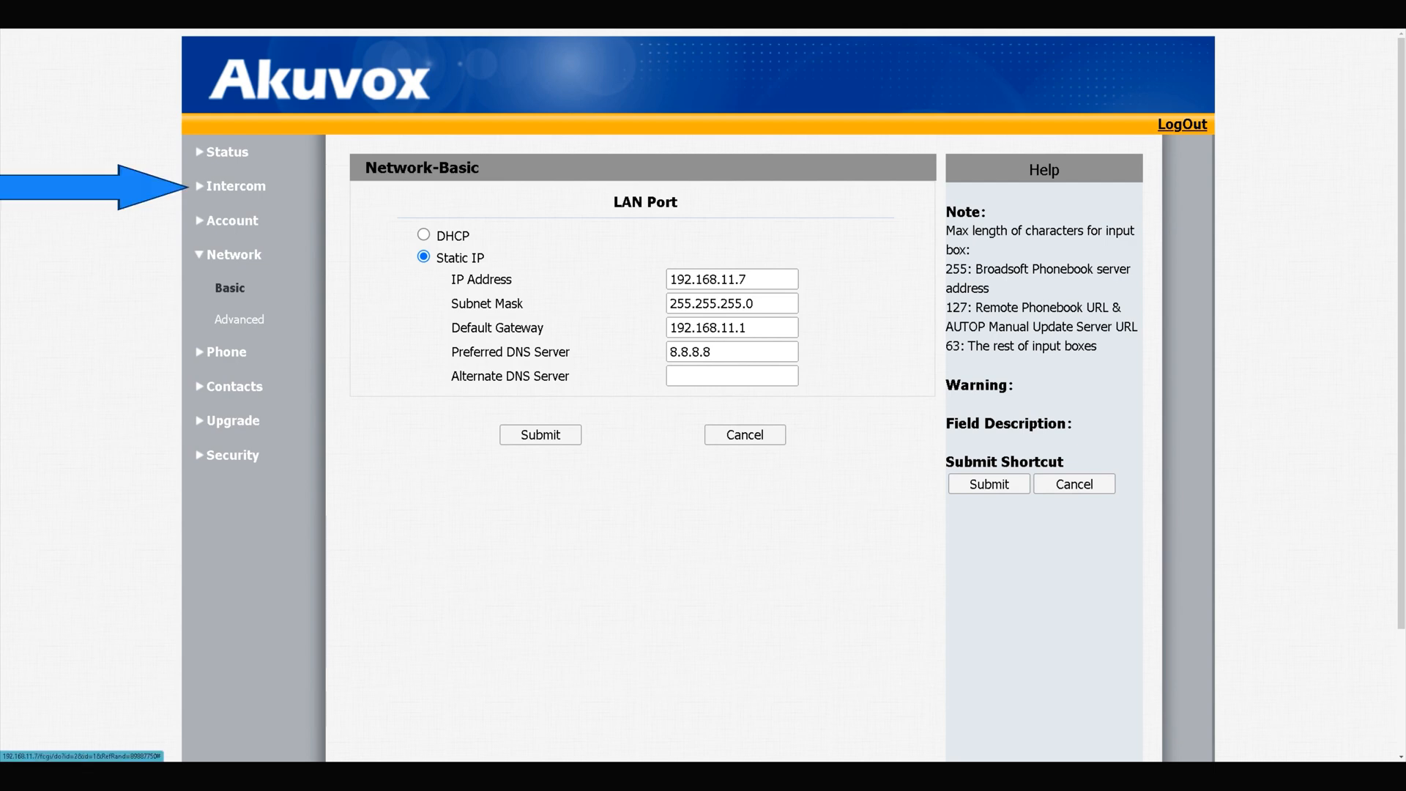
- Open Intercom > User to show the empty user list
click(236, 185)
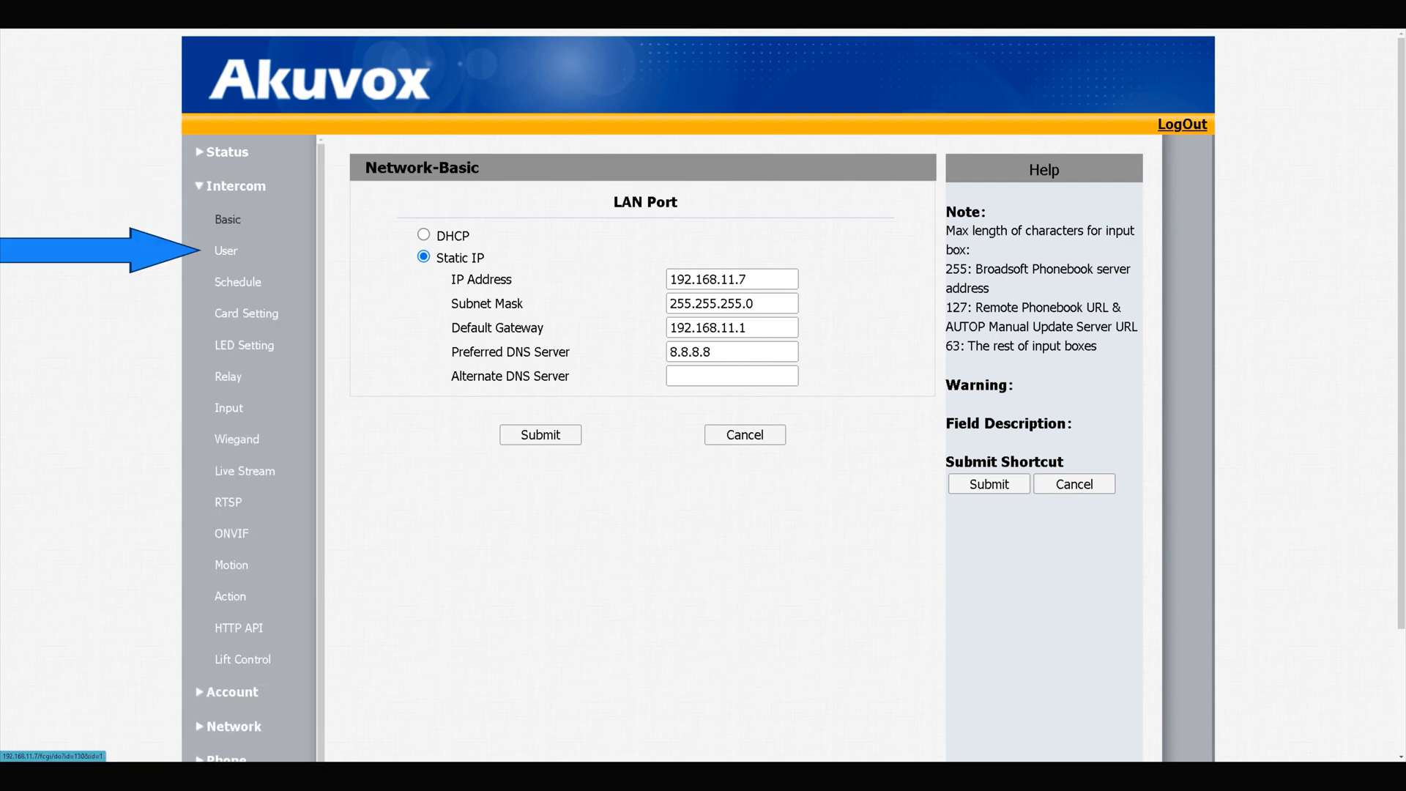
click(226, 250)
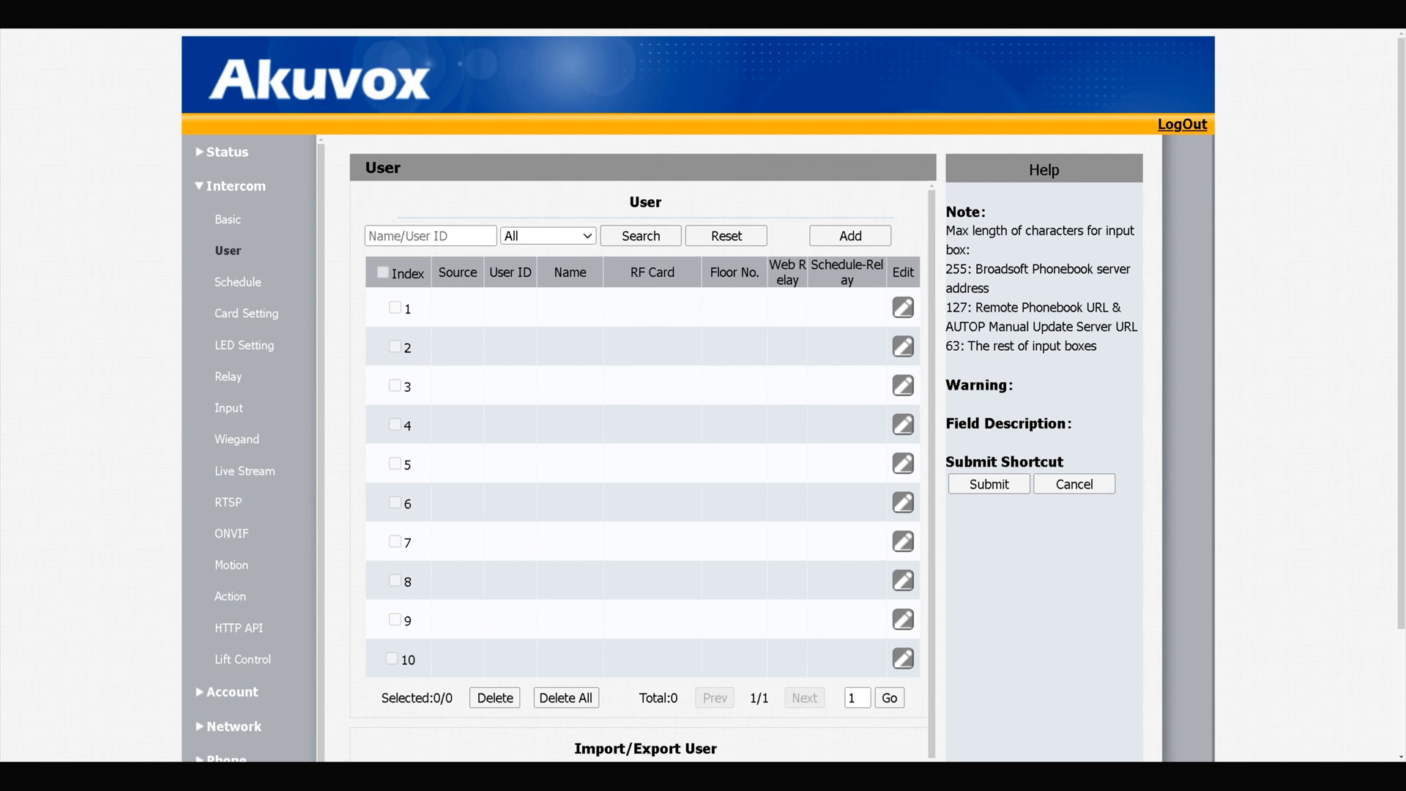
click(848, 235)
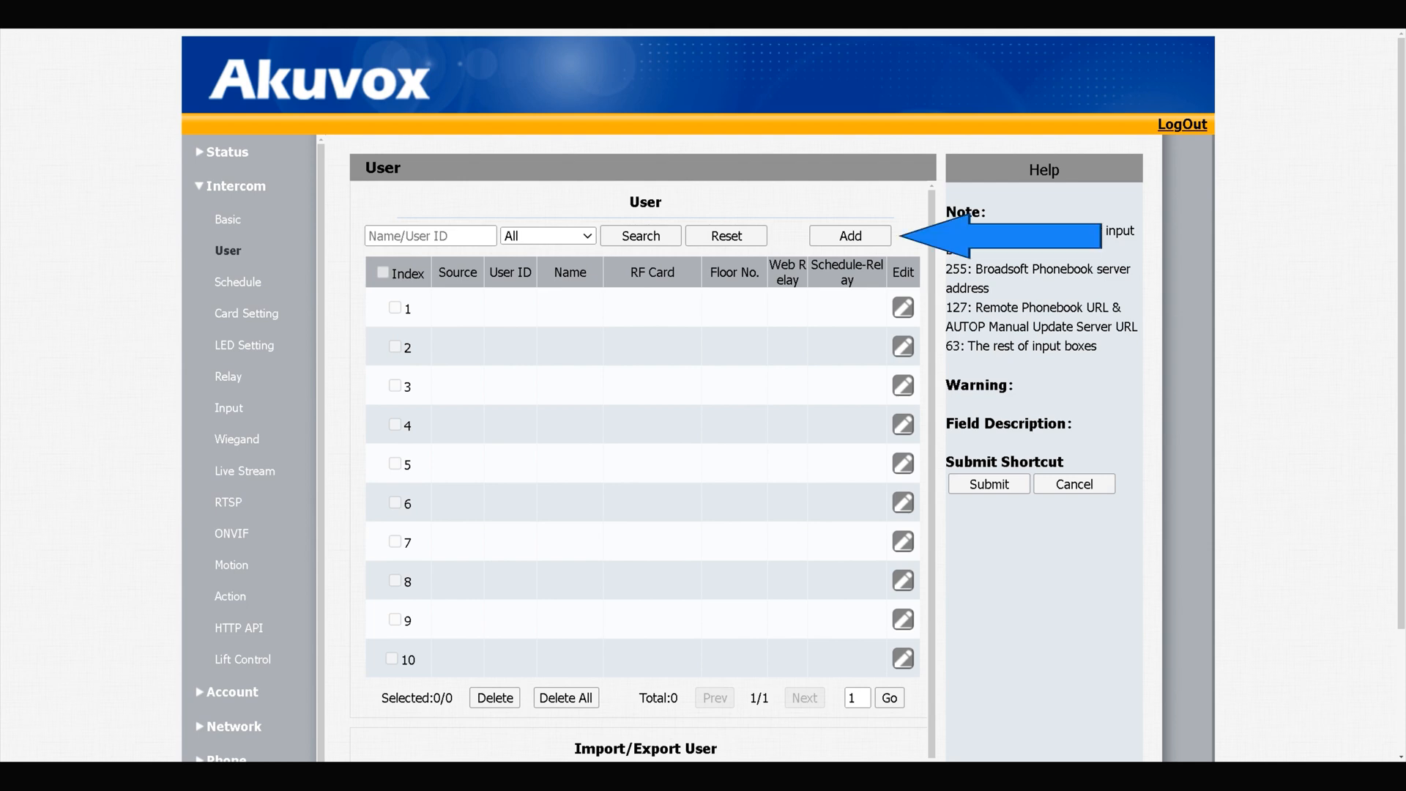
click(848, 236)
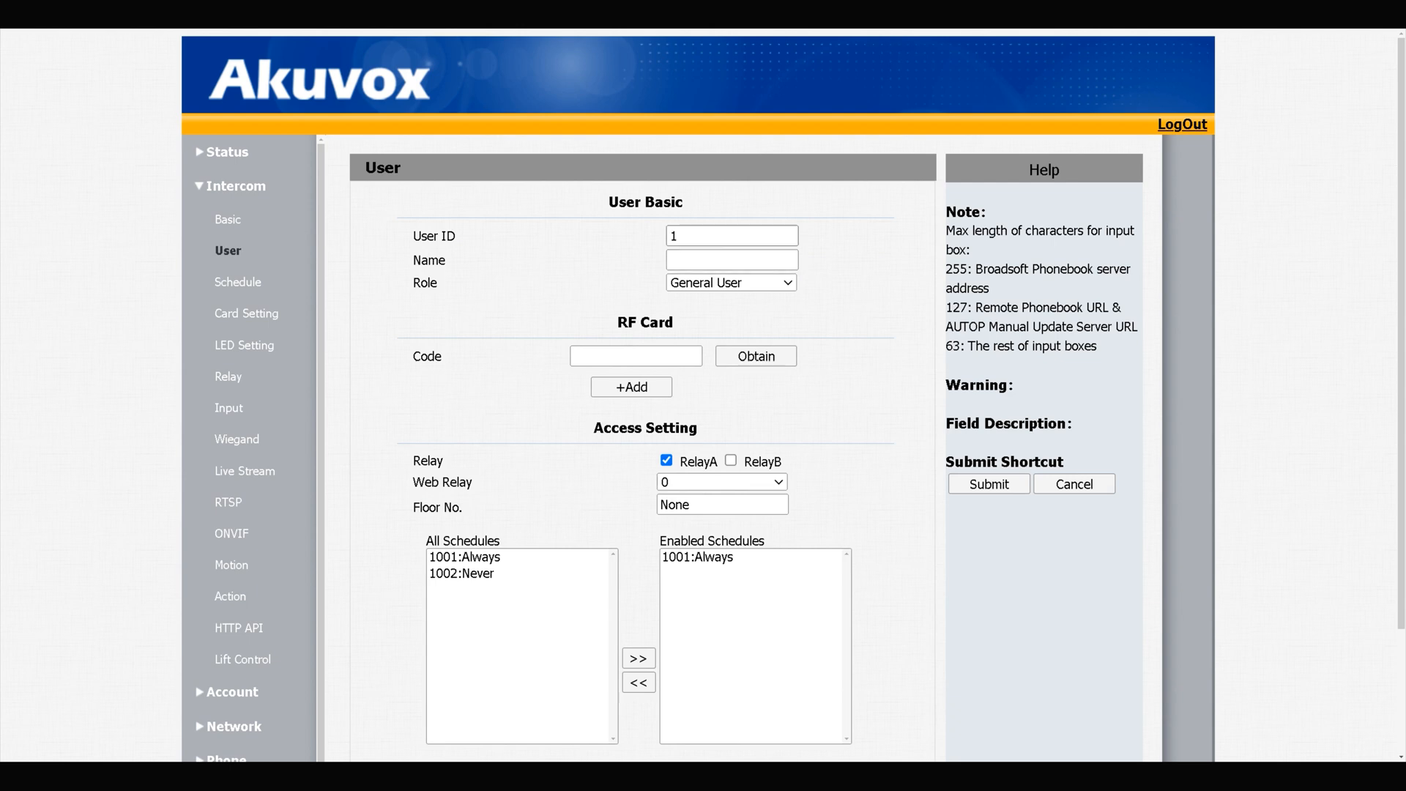
text(A)
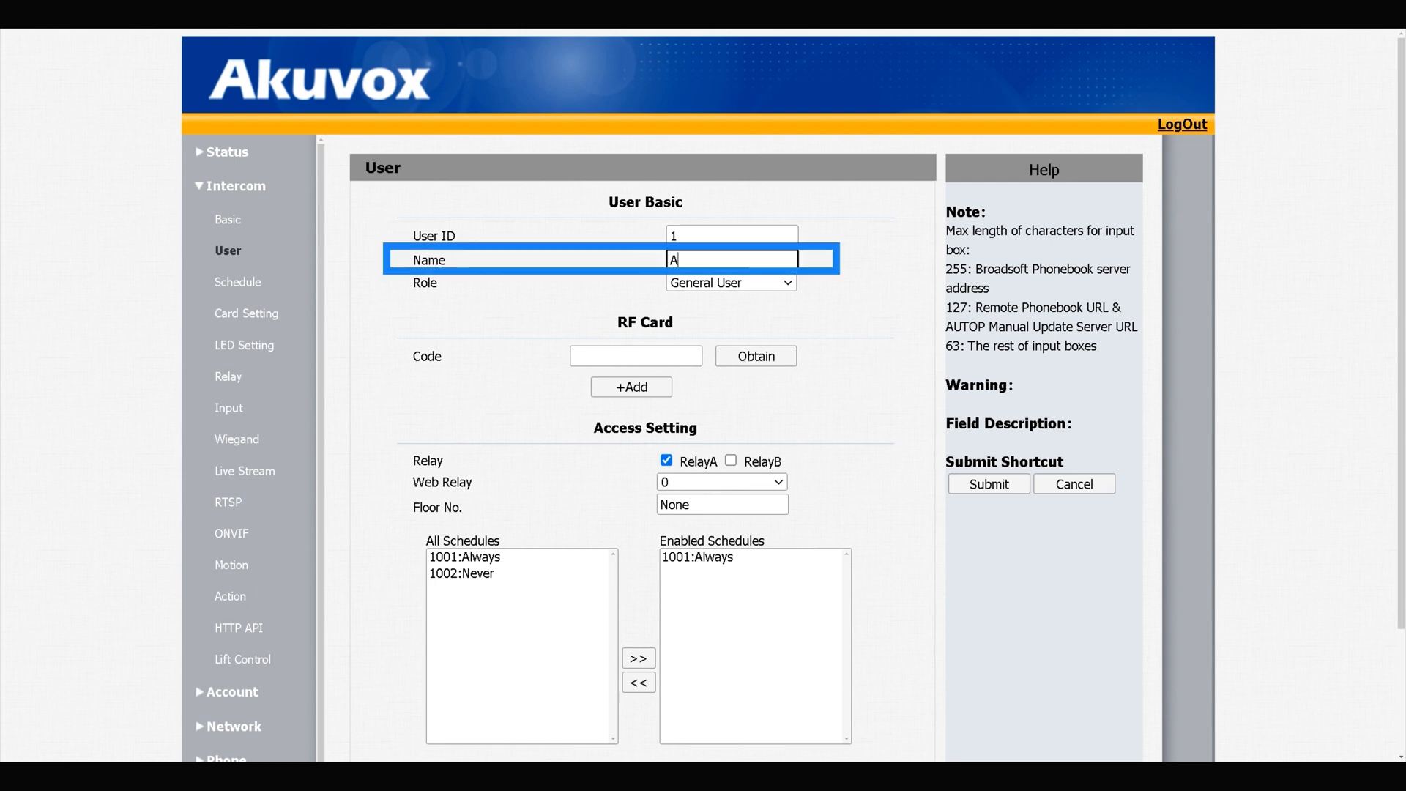
text(Alireza)
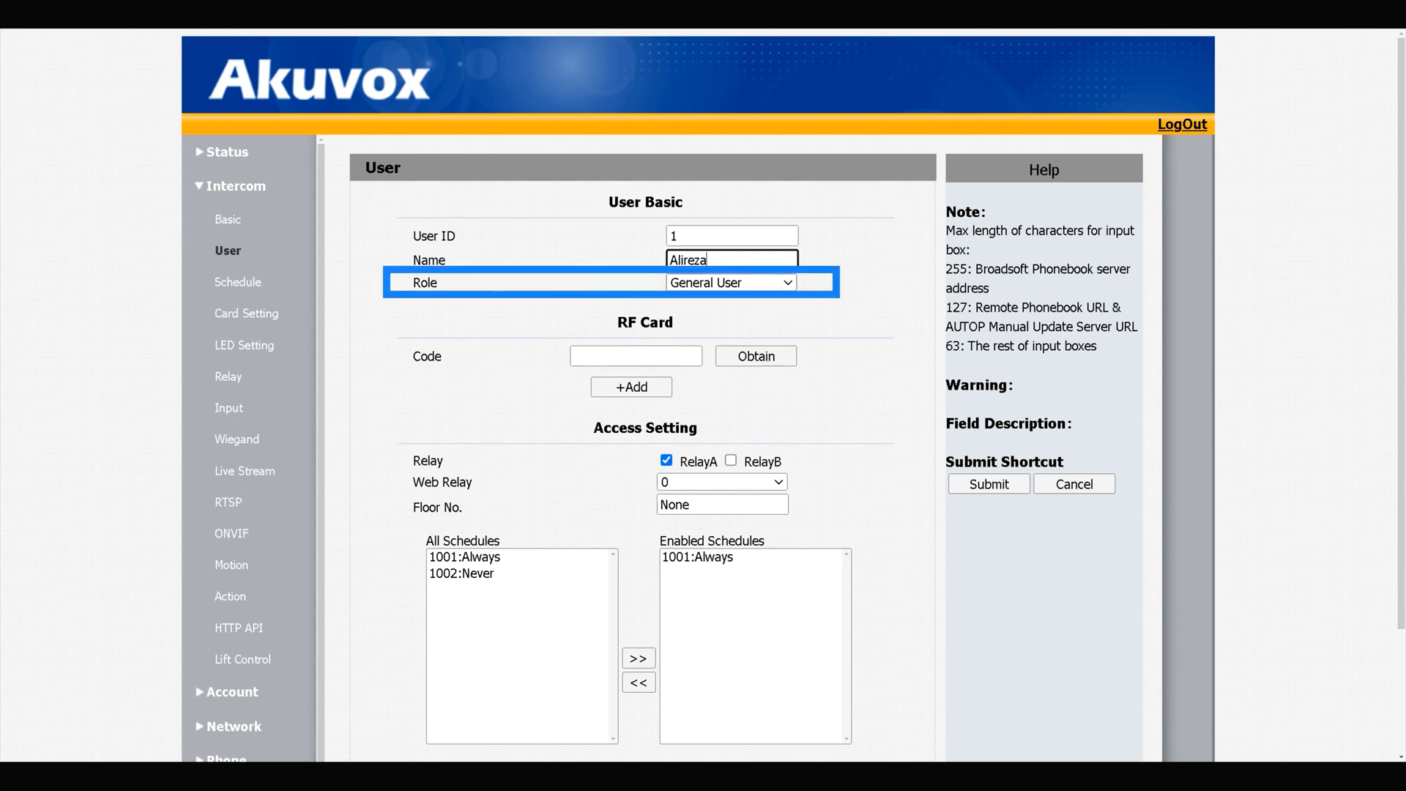
click(730, 281)
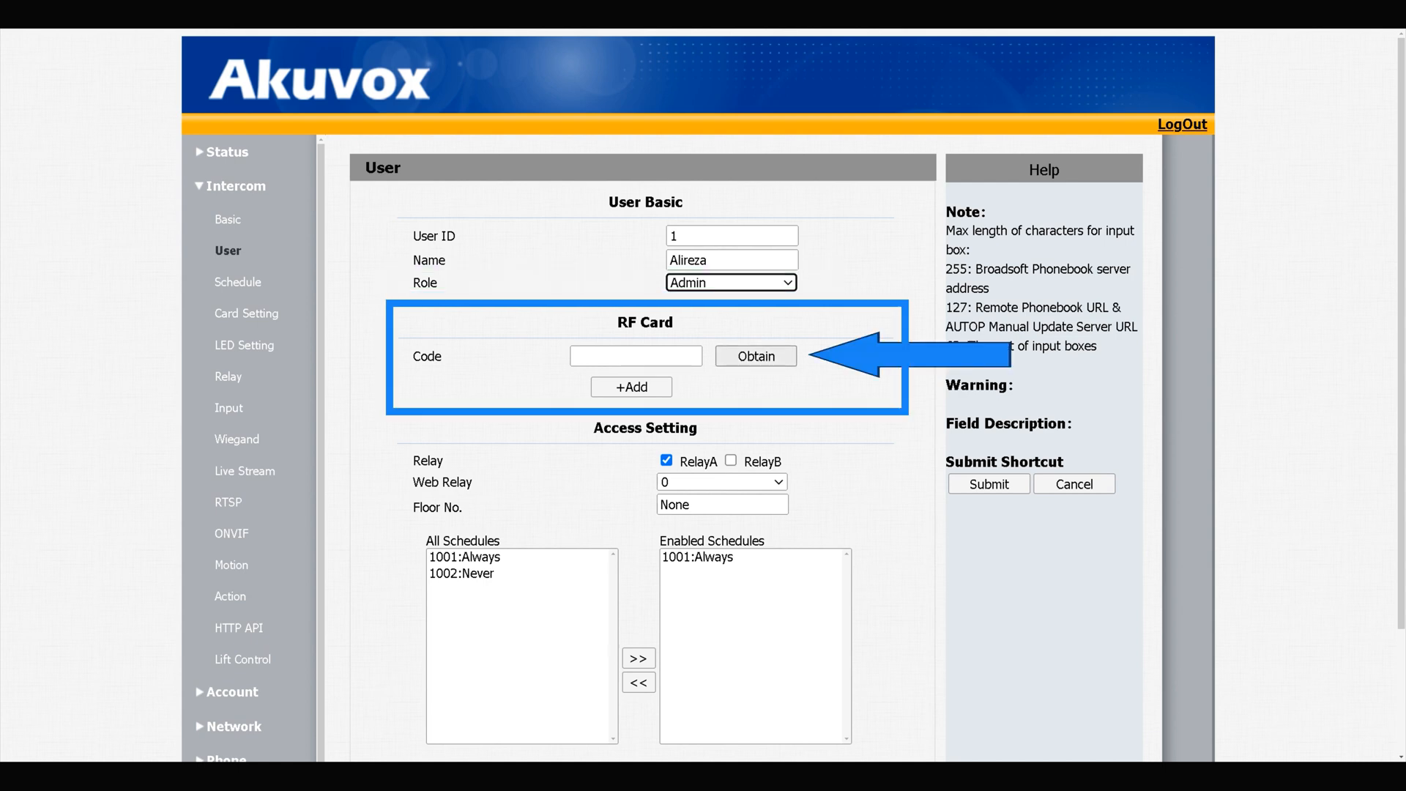
click(754, 356)
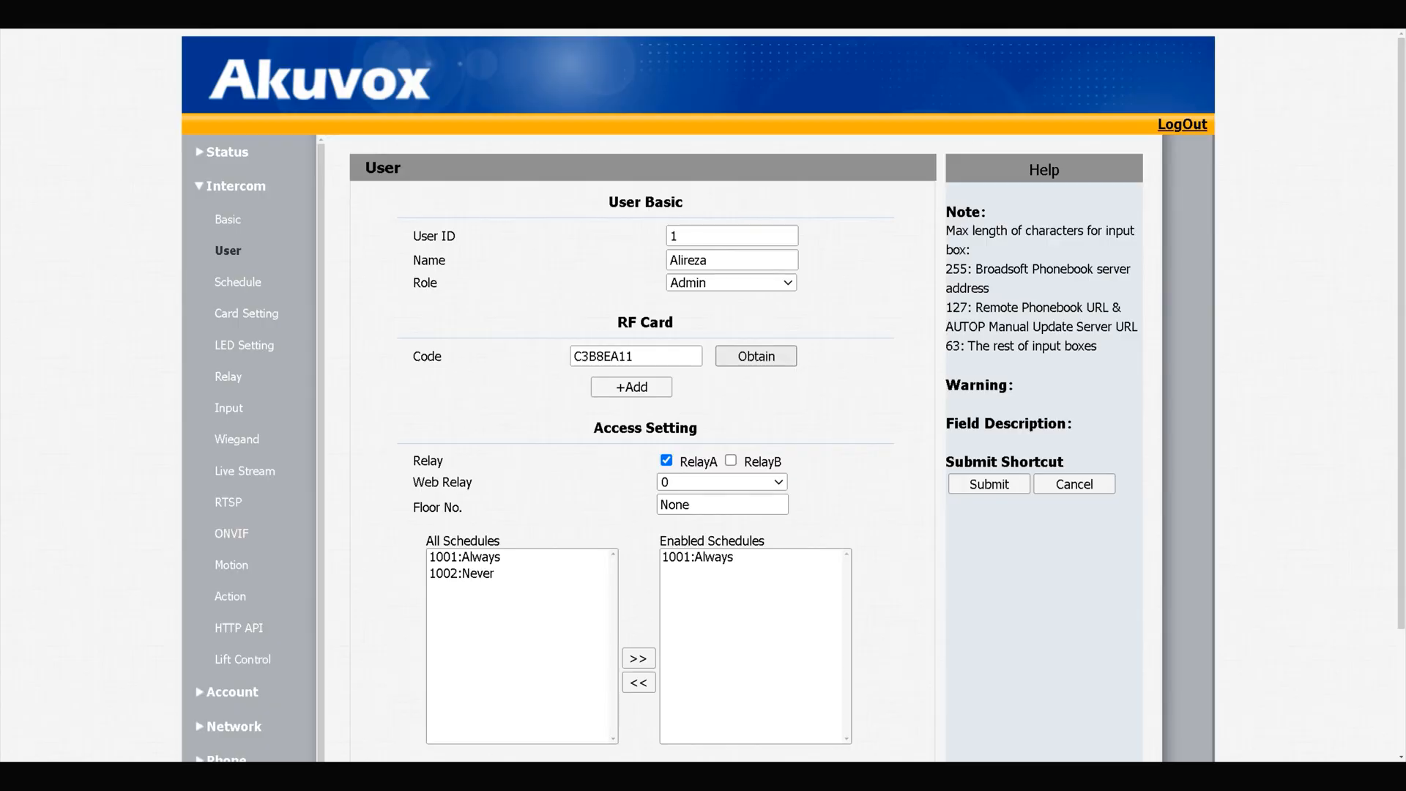
click(636, 356)
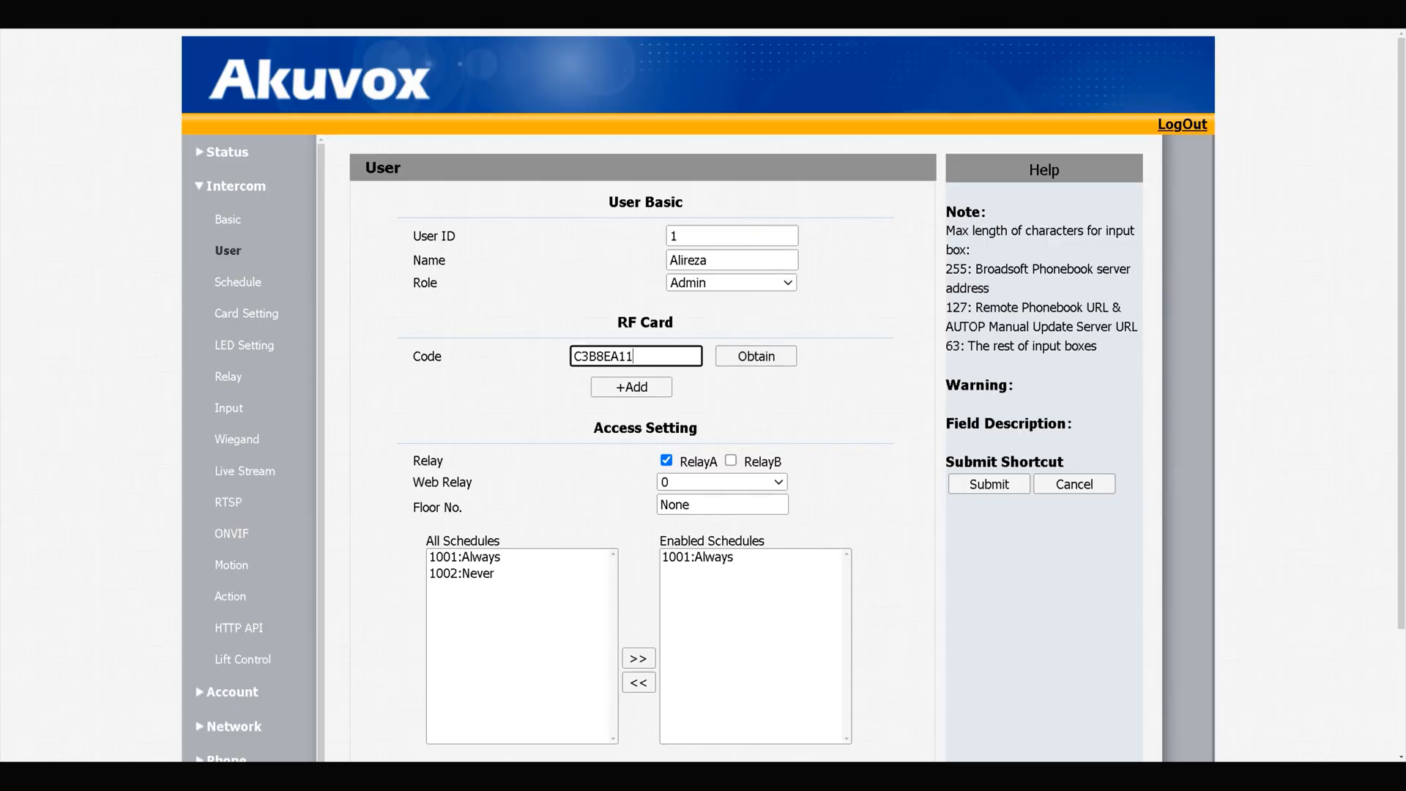
triple_click(635, 356)
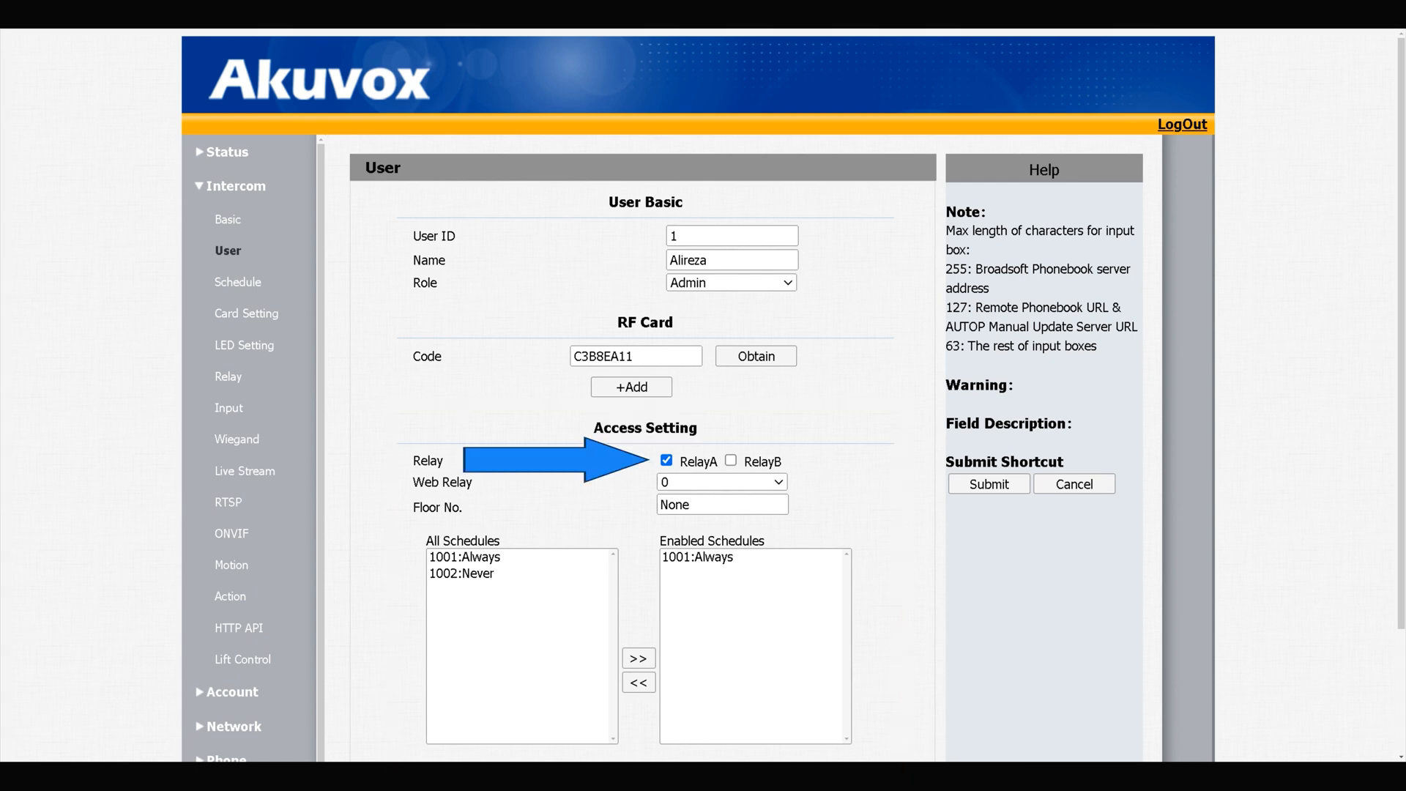
- Submit user Alireza and confirm the 'Adding user is successful' alert
scroll(down, 3)
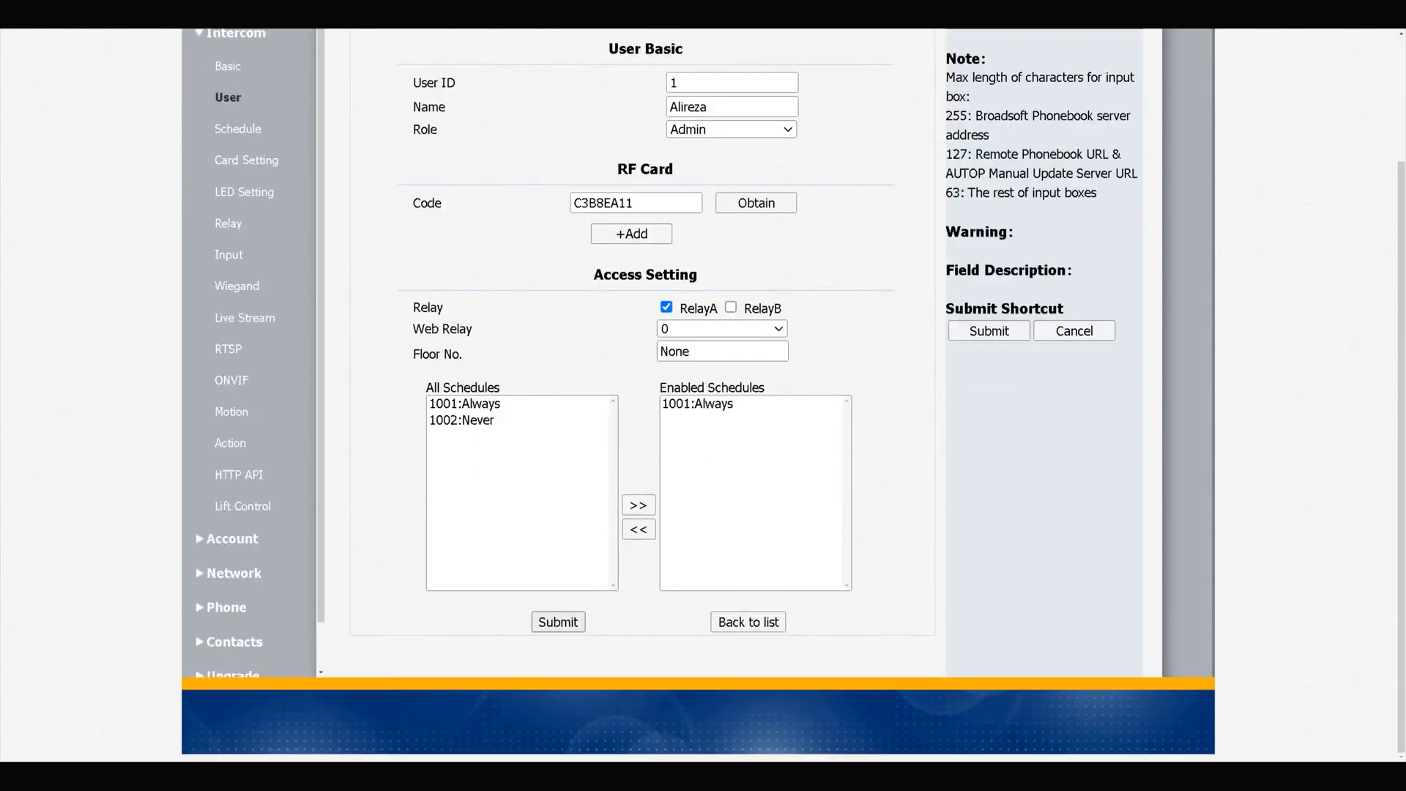
click(557, 621)
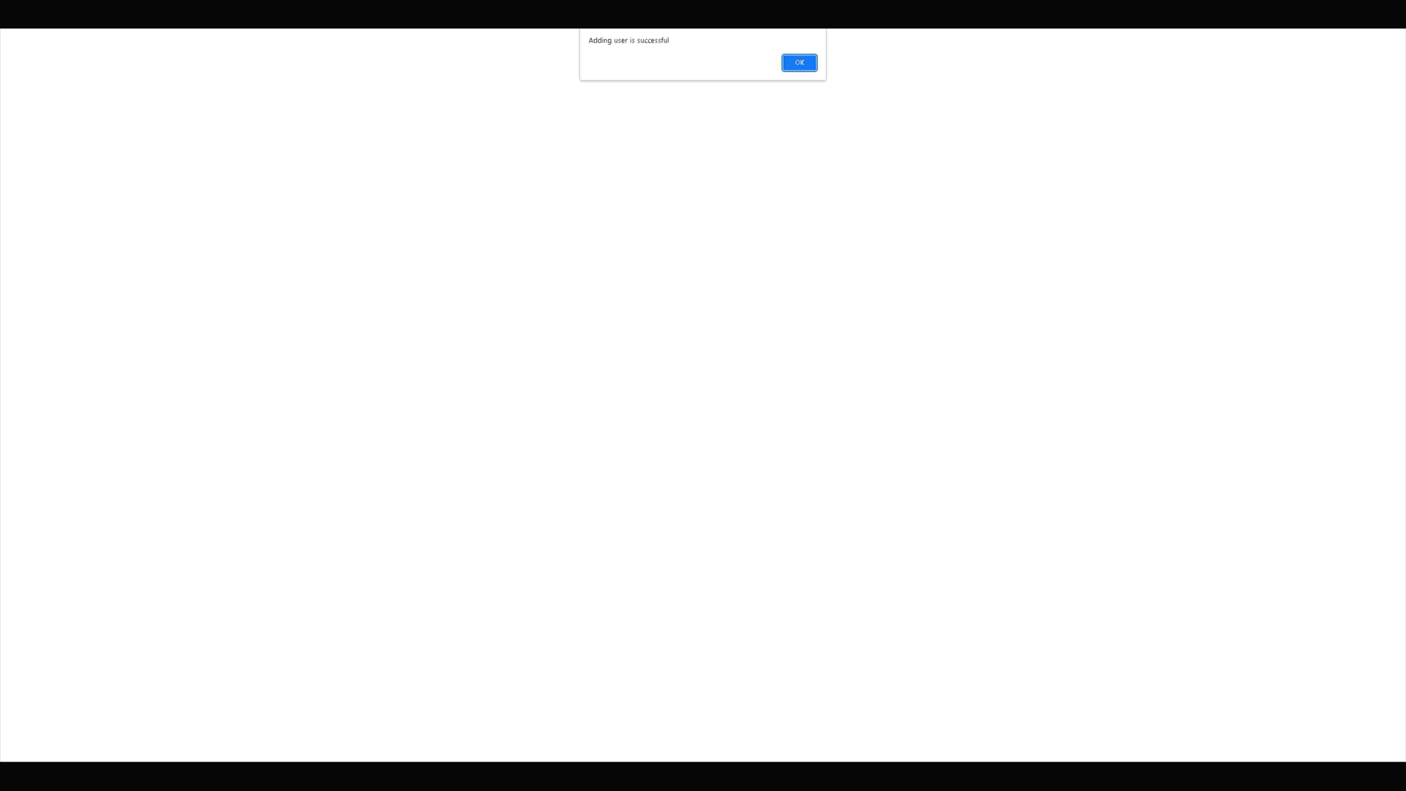
click(797, 62)
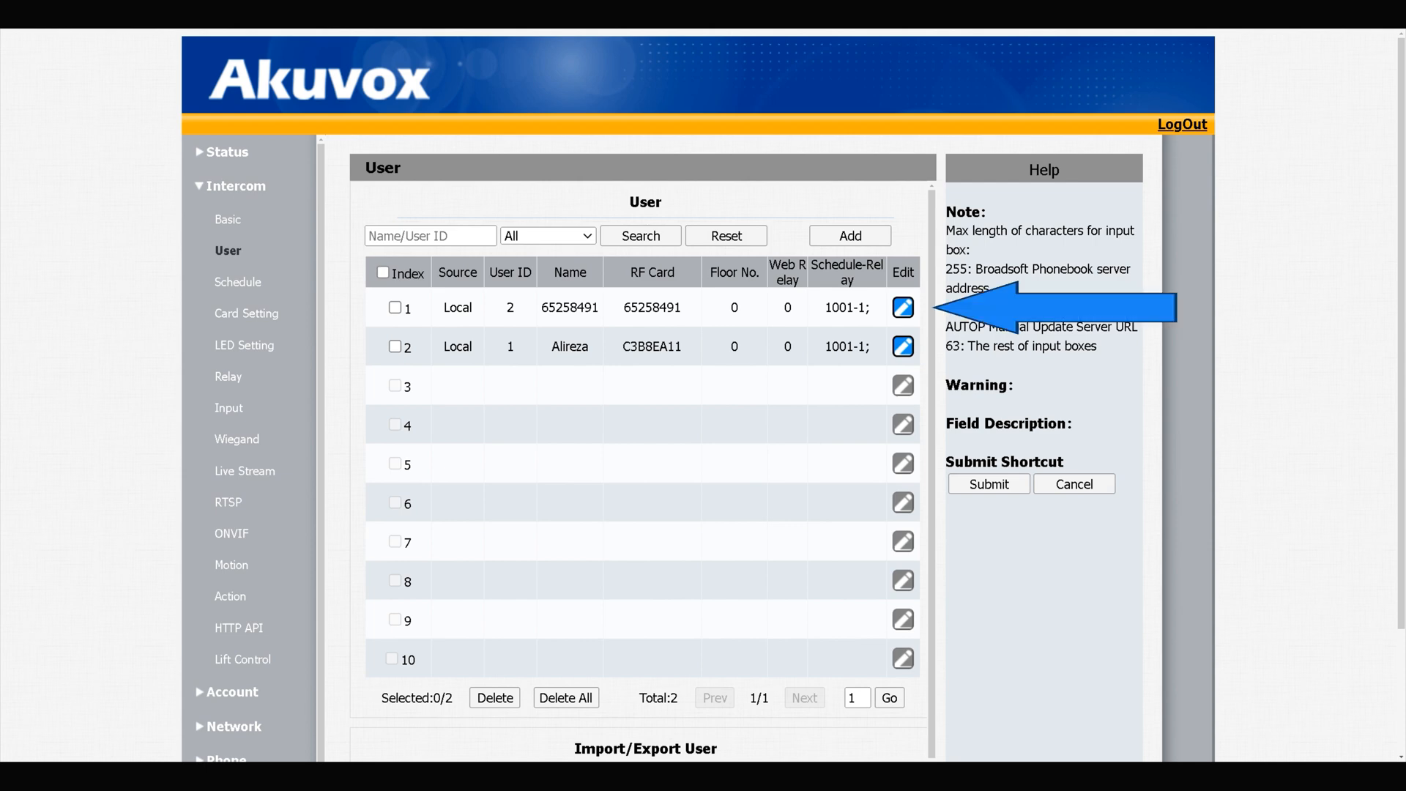
- Edit Alireza's card access from RelayA to RelayB
click(902, 346)
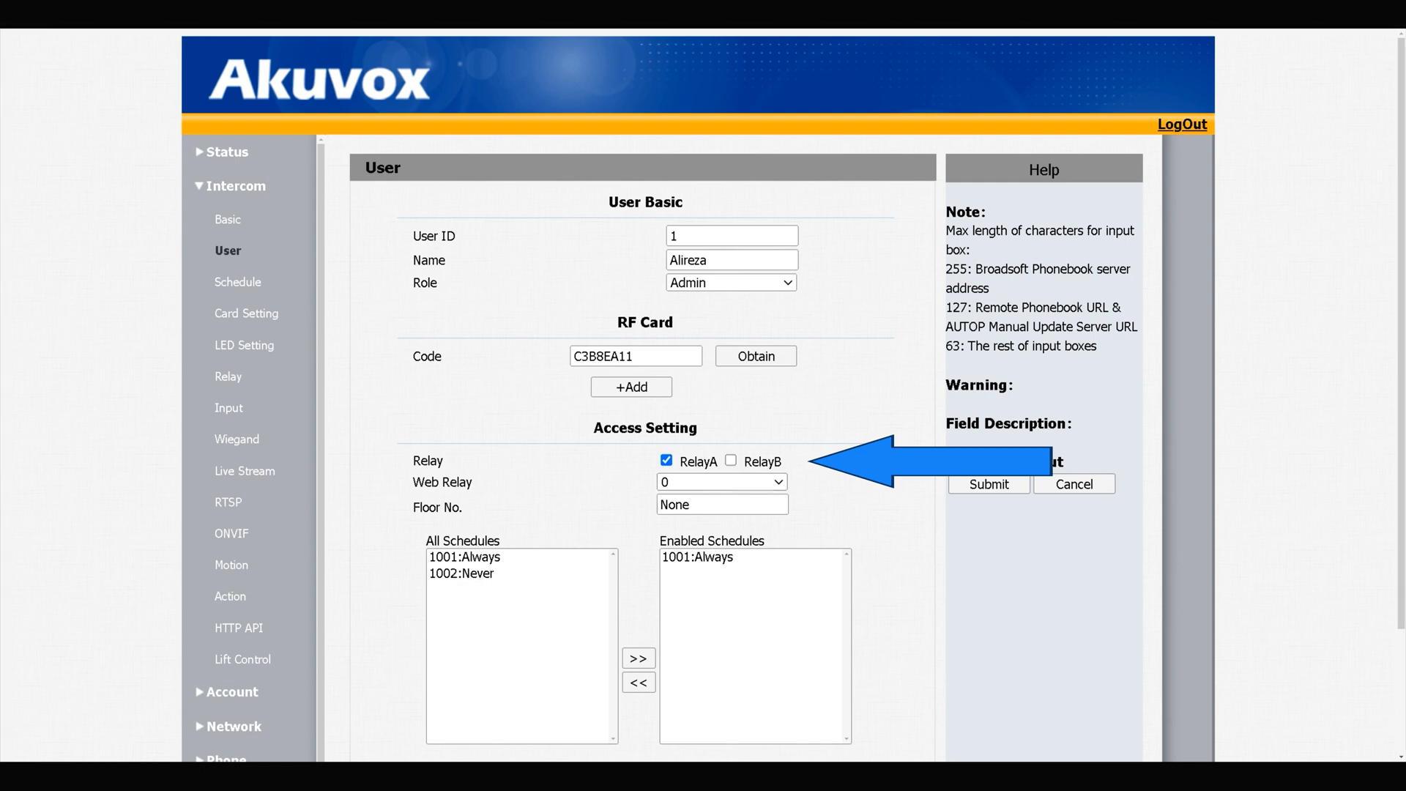
click(730, 460)
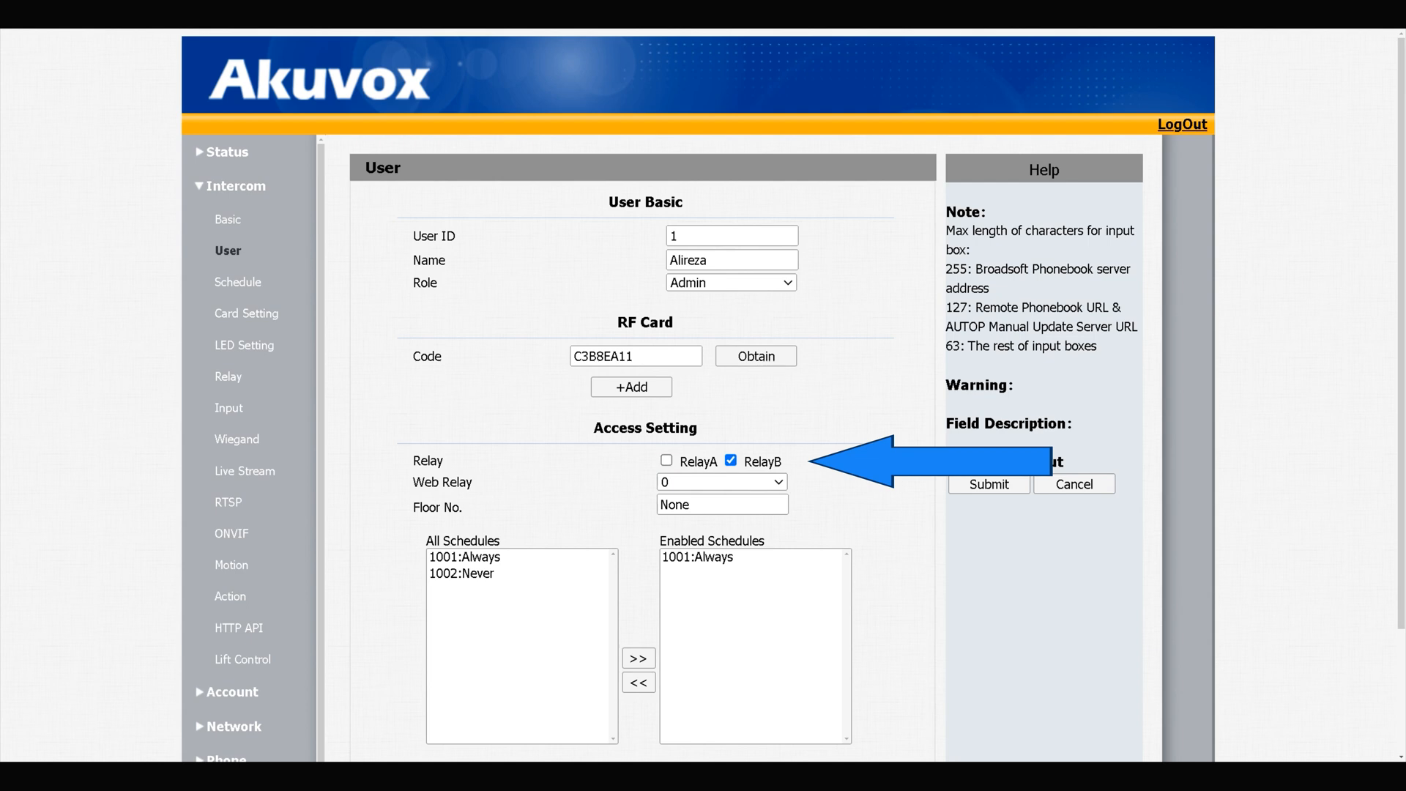
scroll(down, 3)
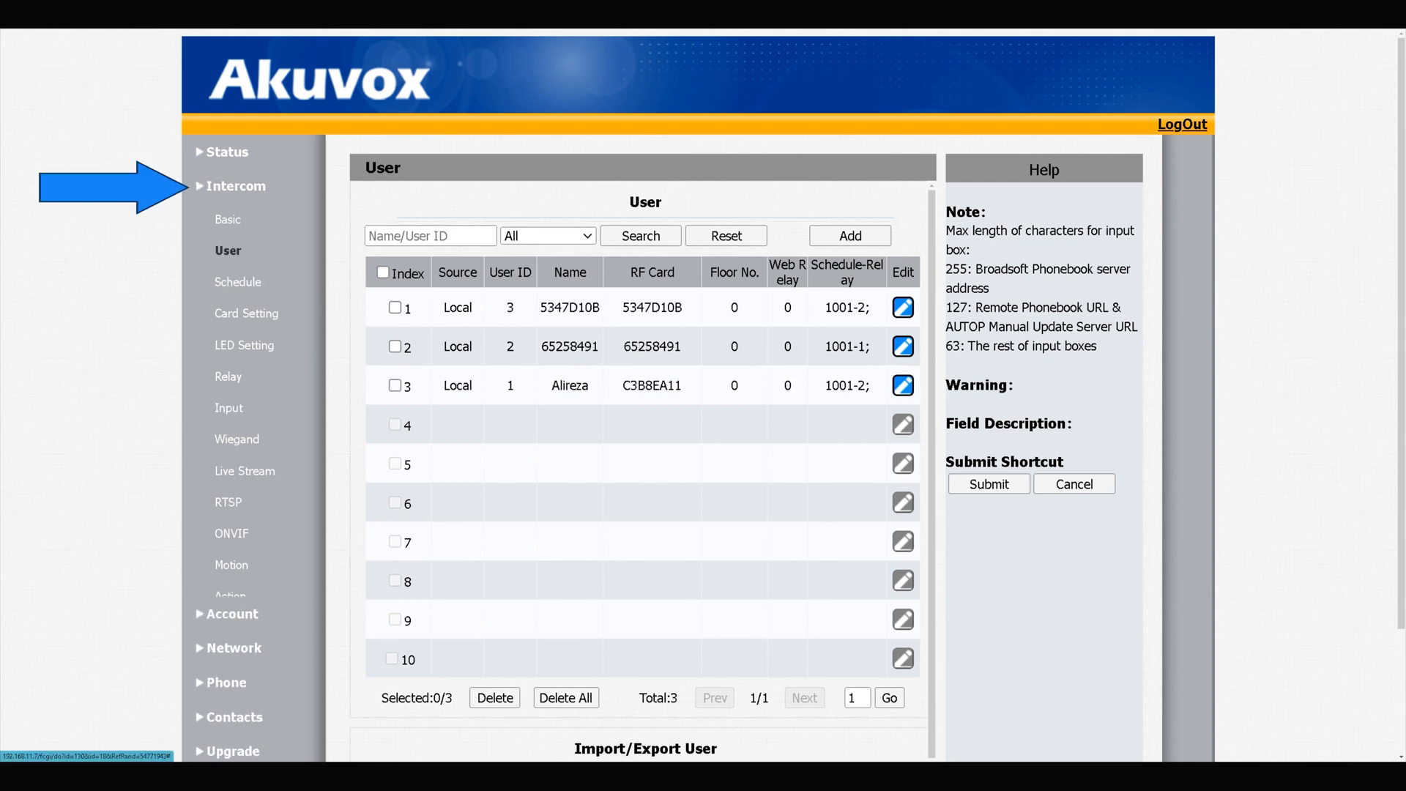
- Verify IC and ID card support are enabled in Card Setting, then open Intercom Basic
click(235, 186)
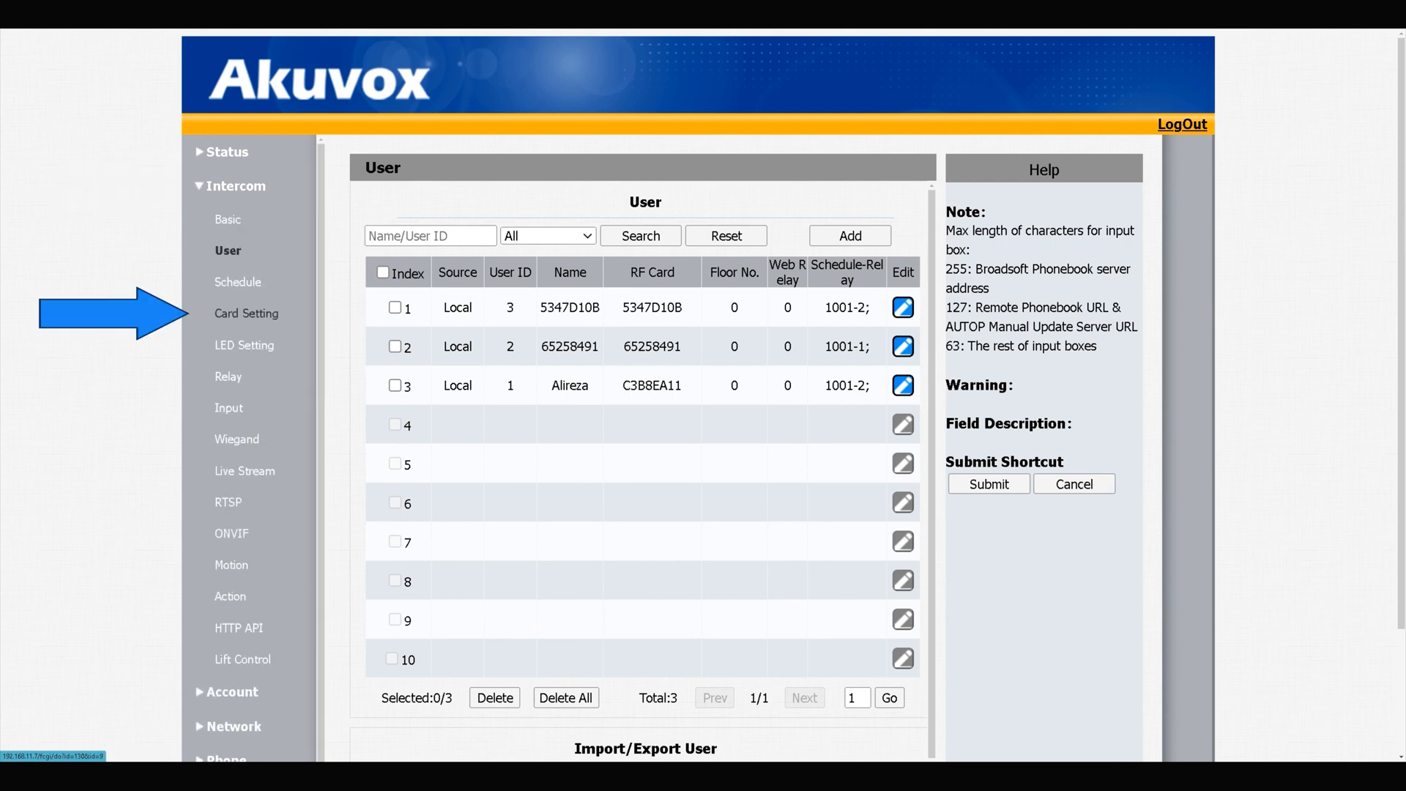
click(247, 313)
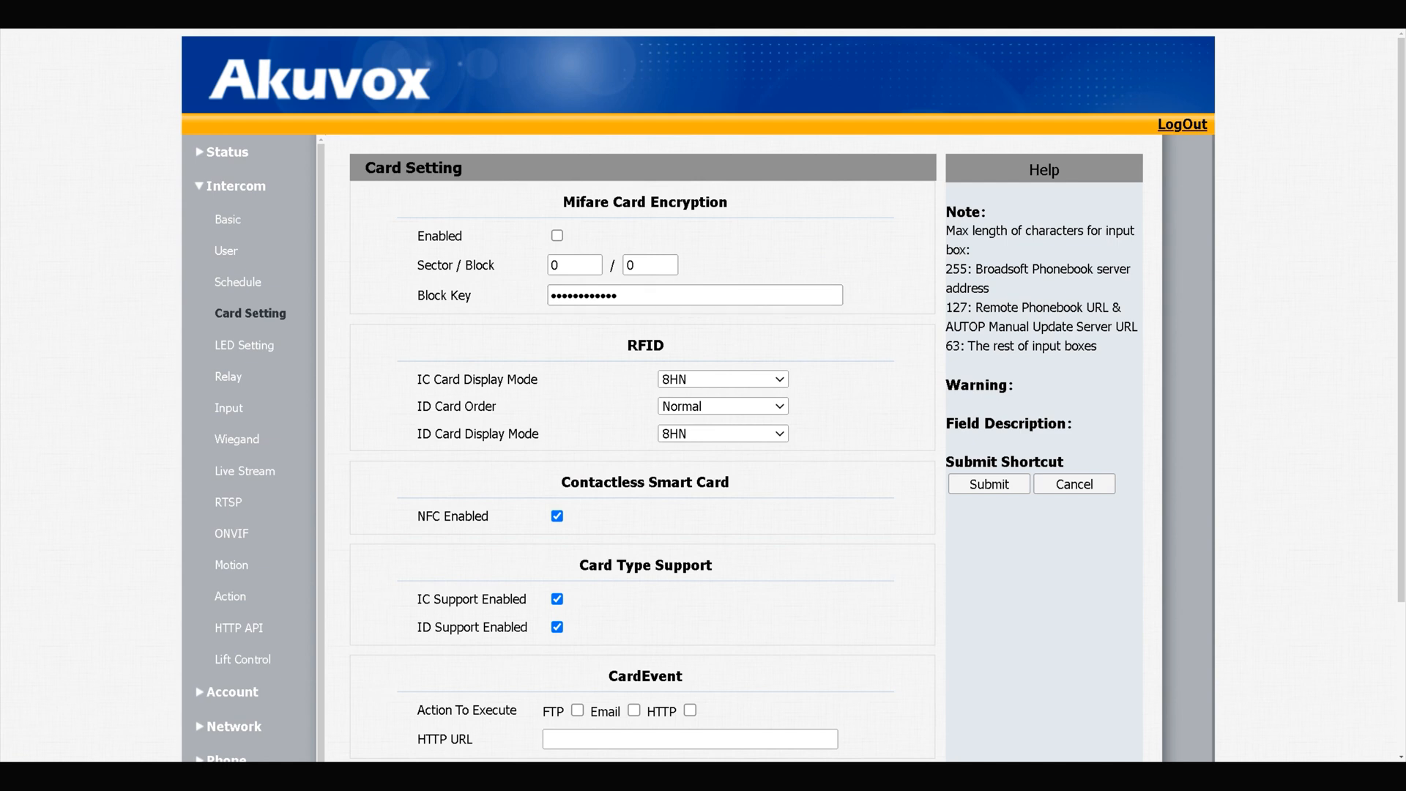
click(235, 185)
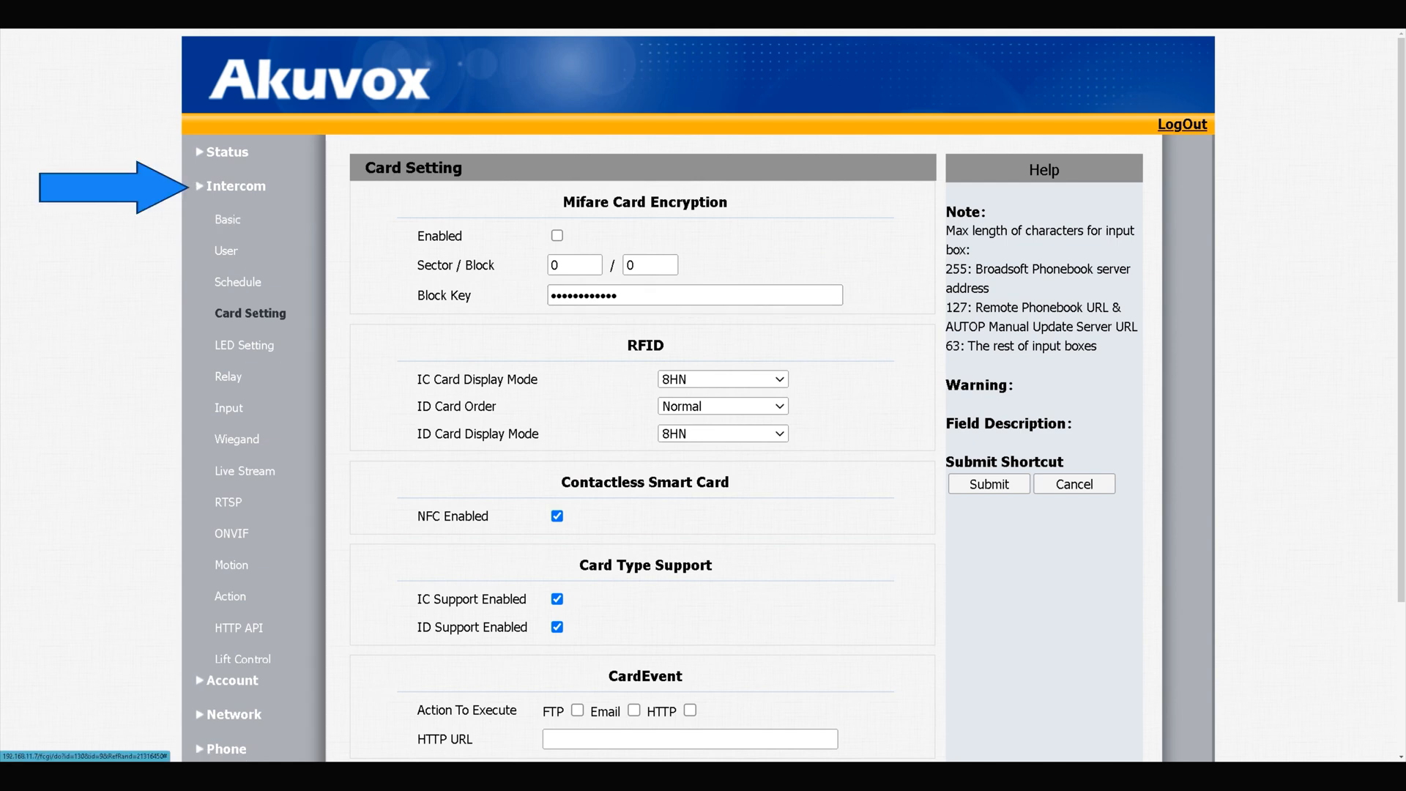
click(235, 185)
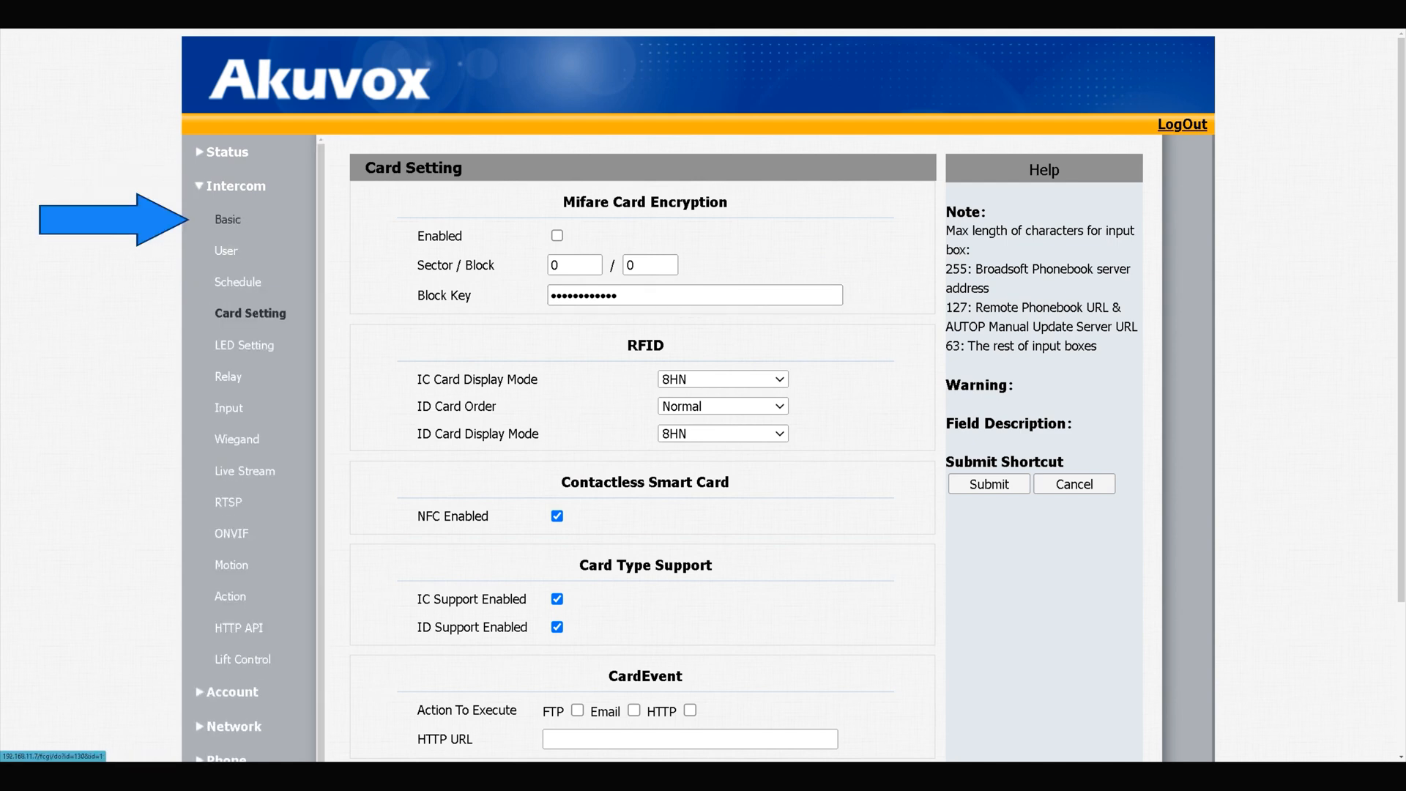
click(228, 219)
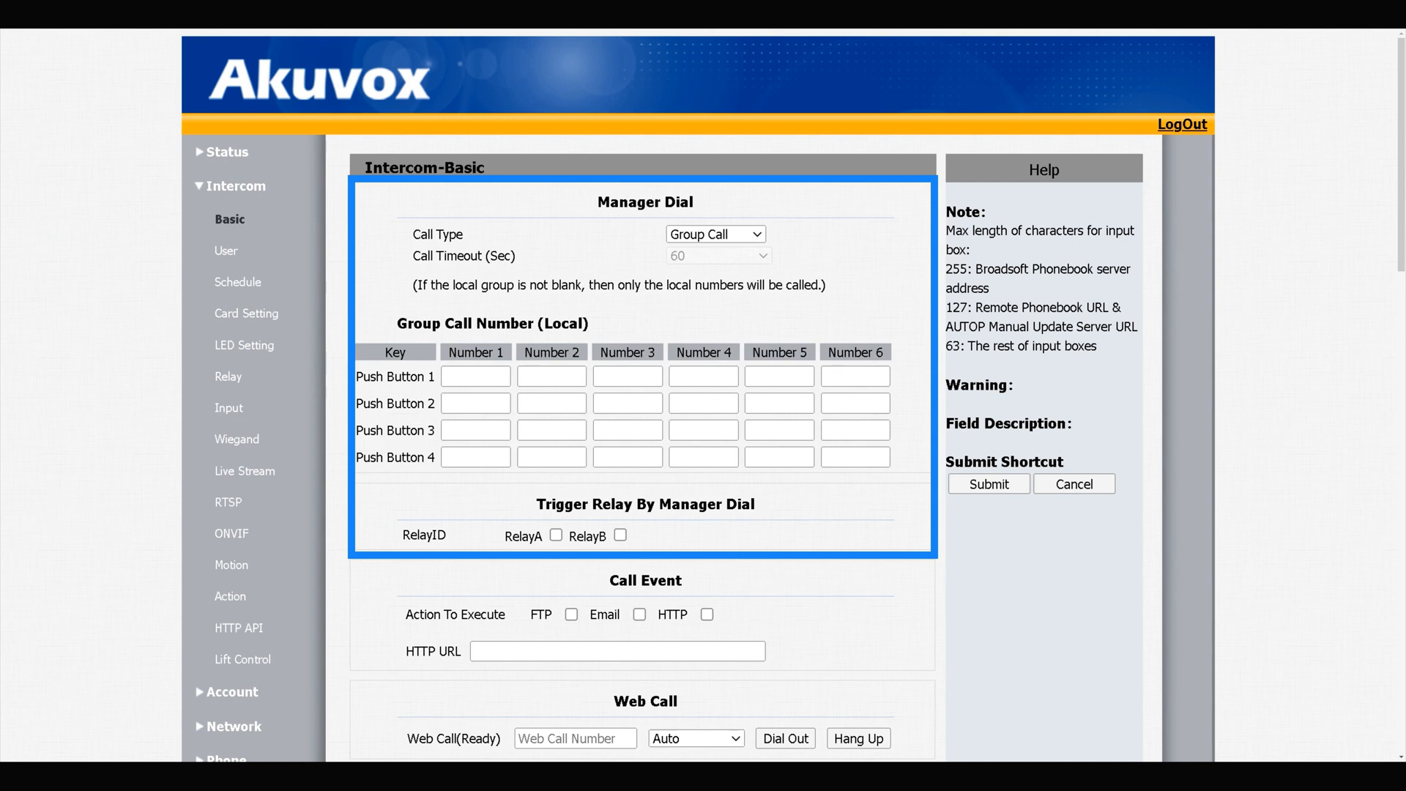
double_click(395, 376)
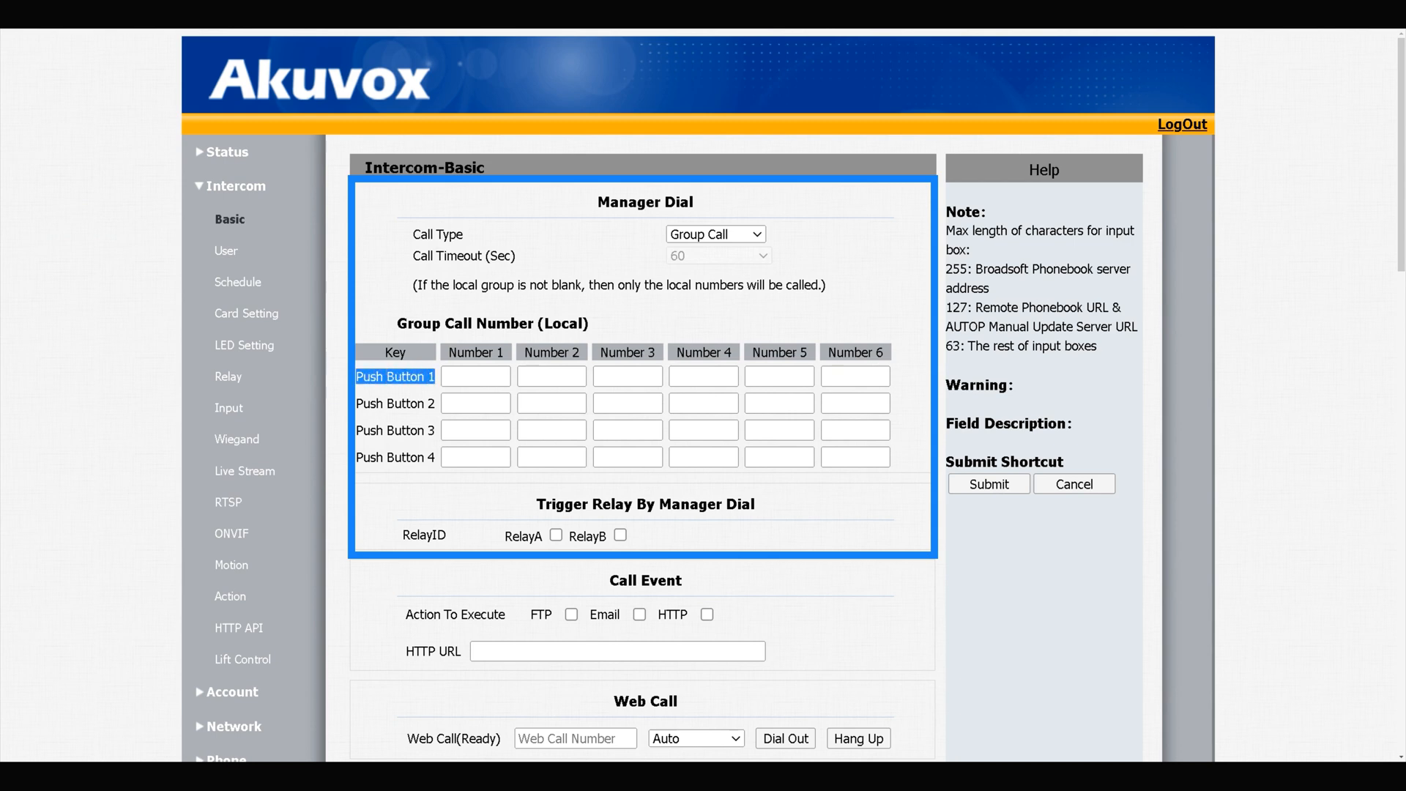
click(395, 403)
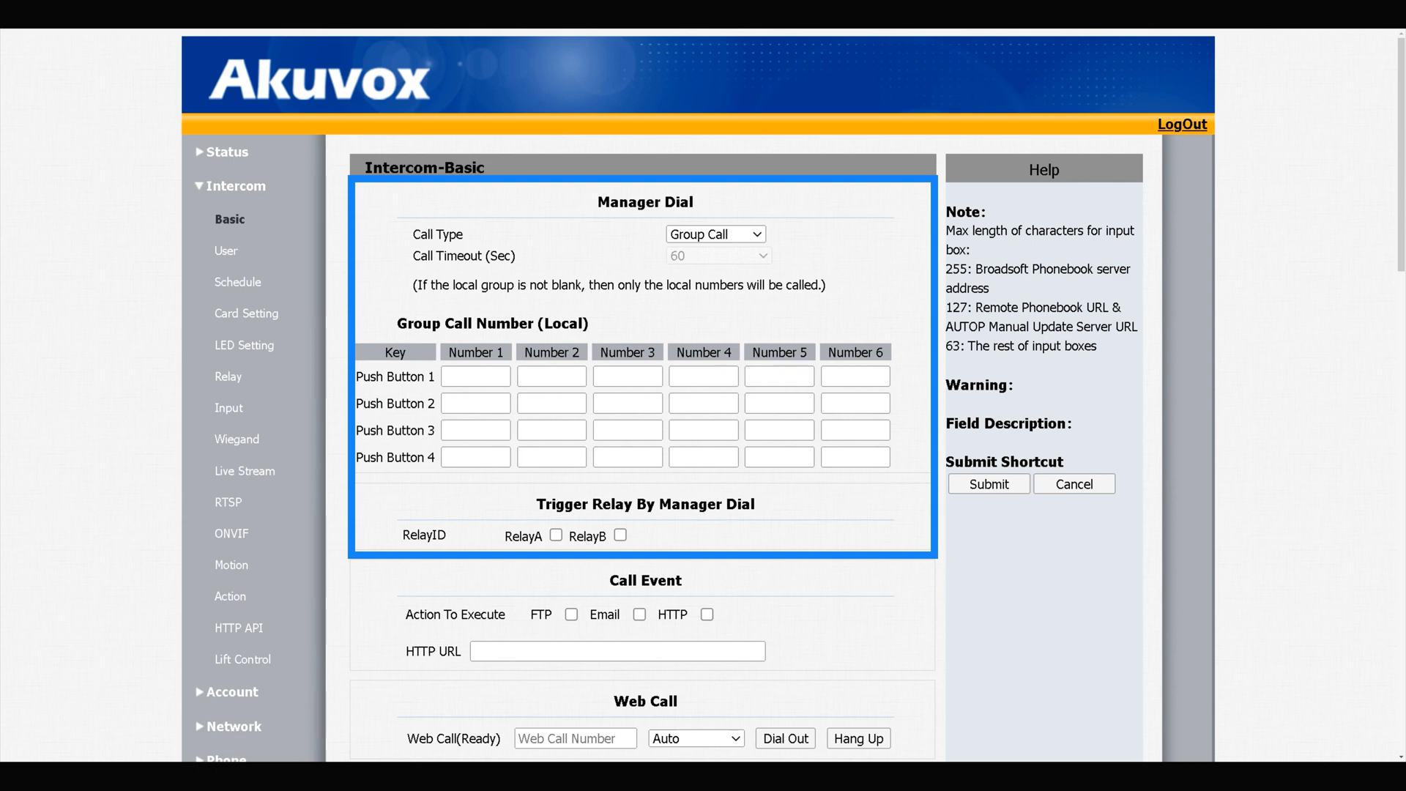
double_click(395, 456)
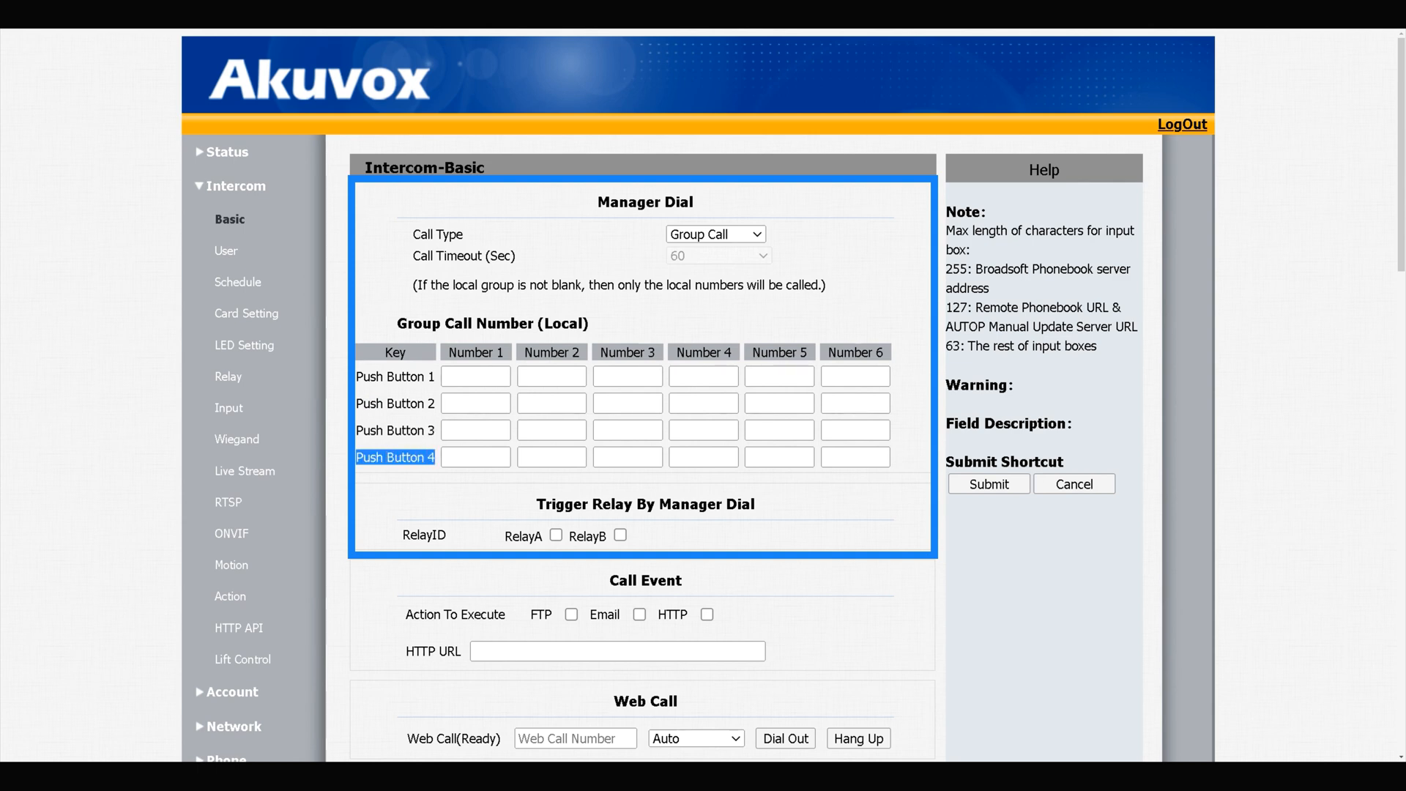
click(395, 376)
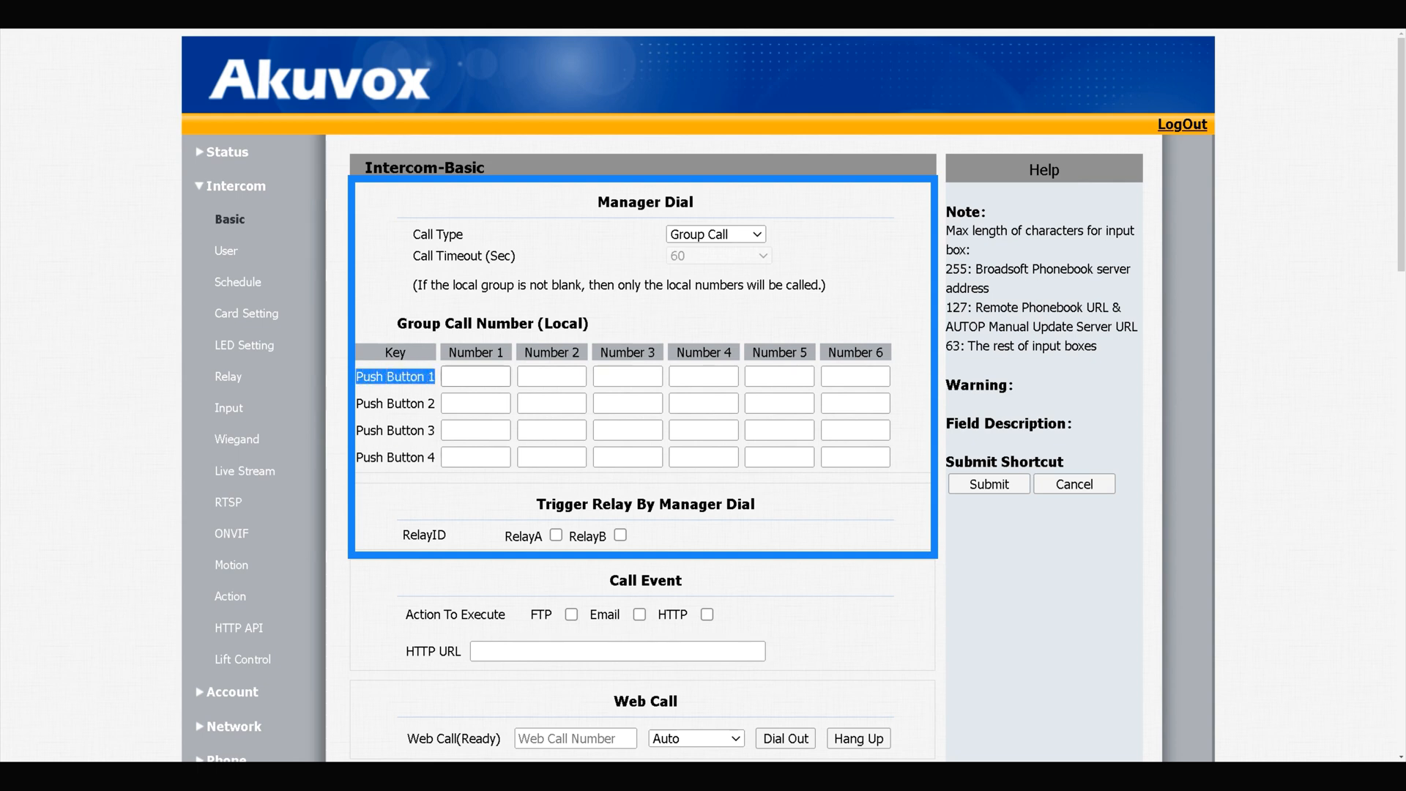
click(703, 376)
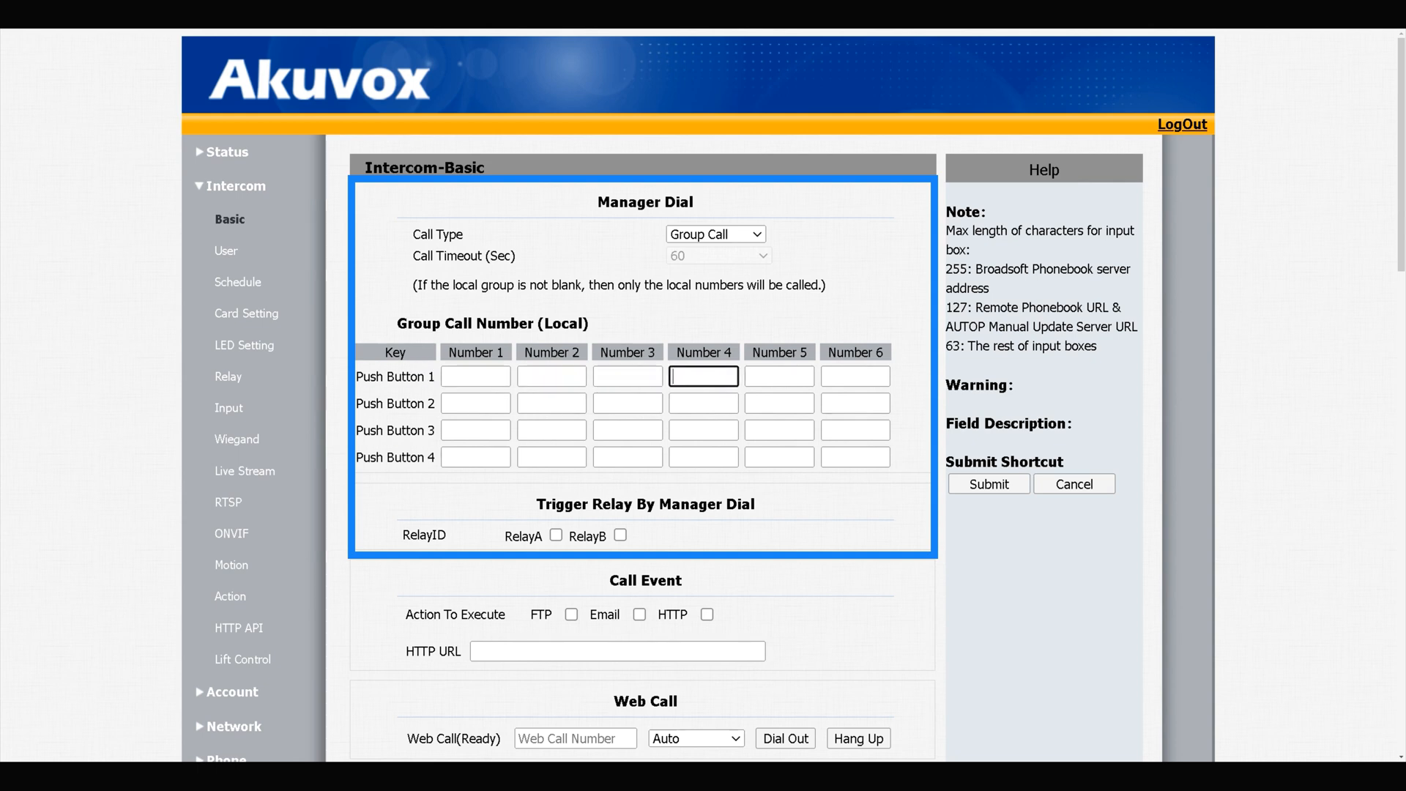
click(854, 376)
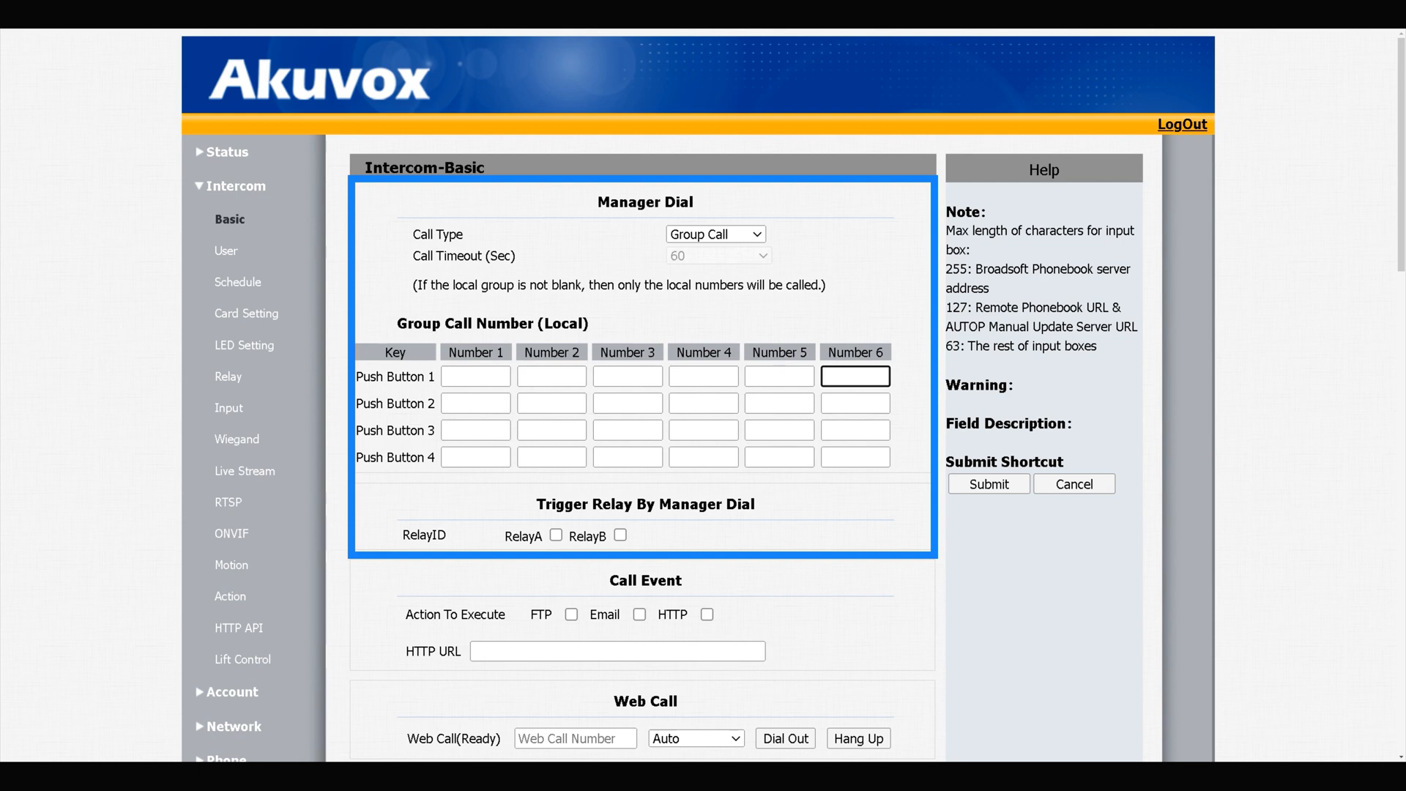
click(475, 376)
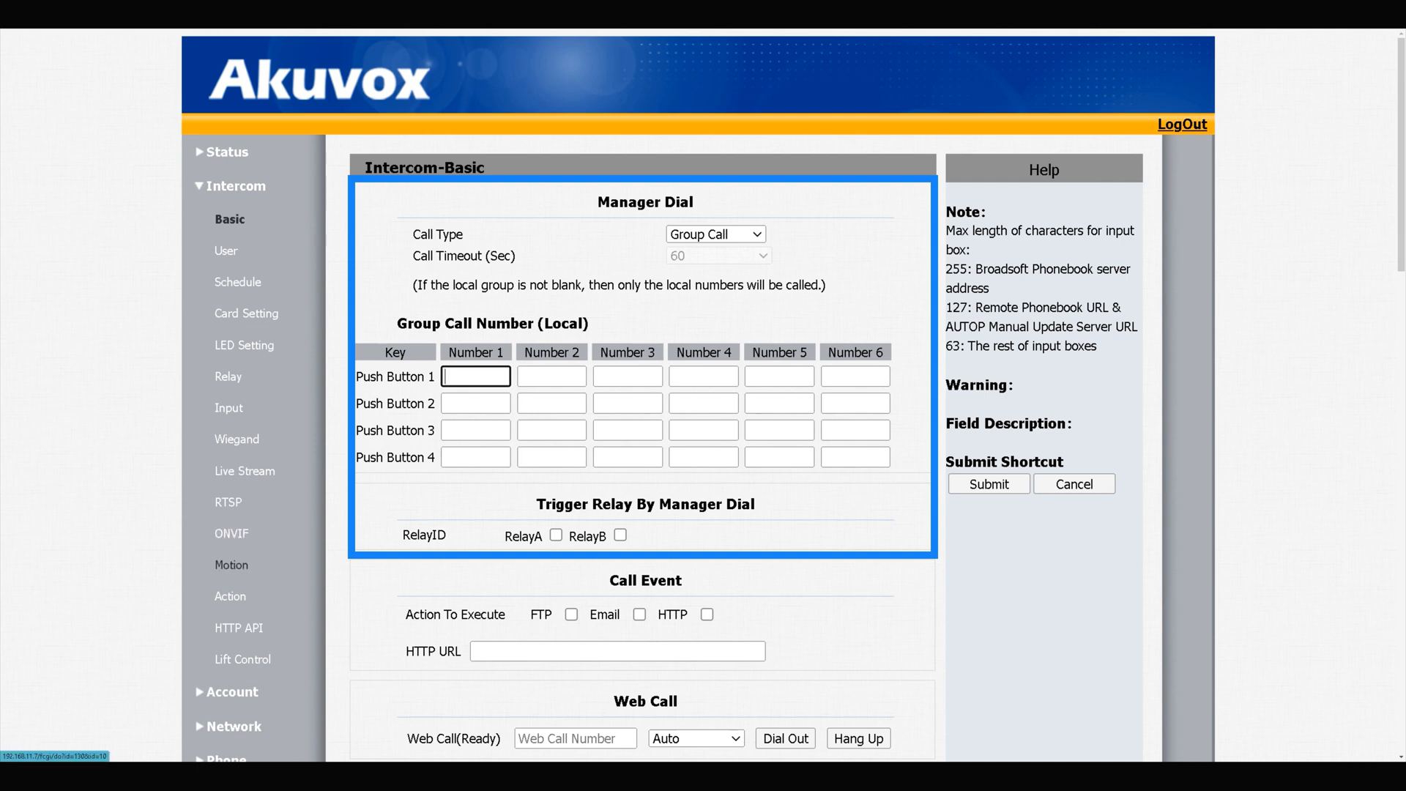
- Enter the indoor monitor's 192.168.11.x IP as Push Button 1 Number 1 and submit
text(192.)
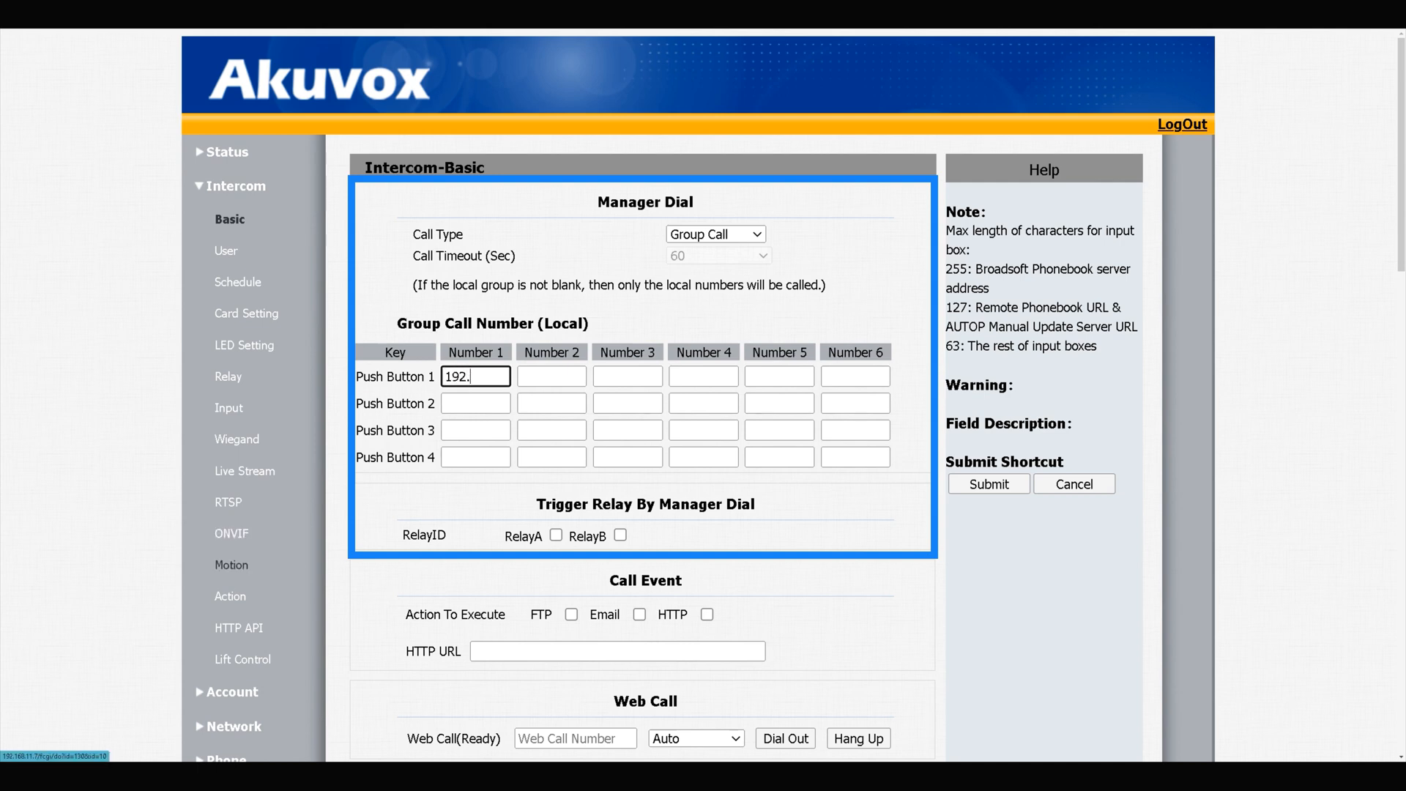
text(138)
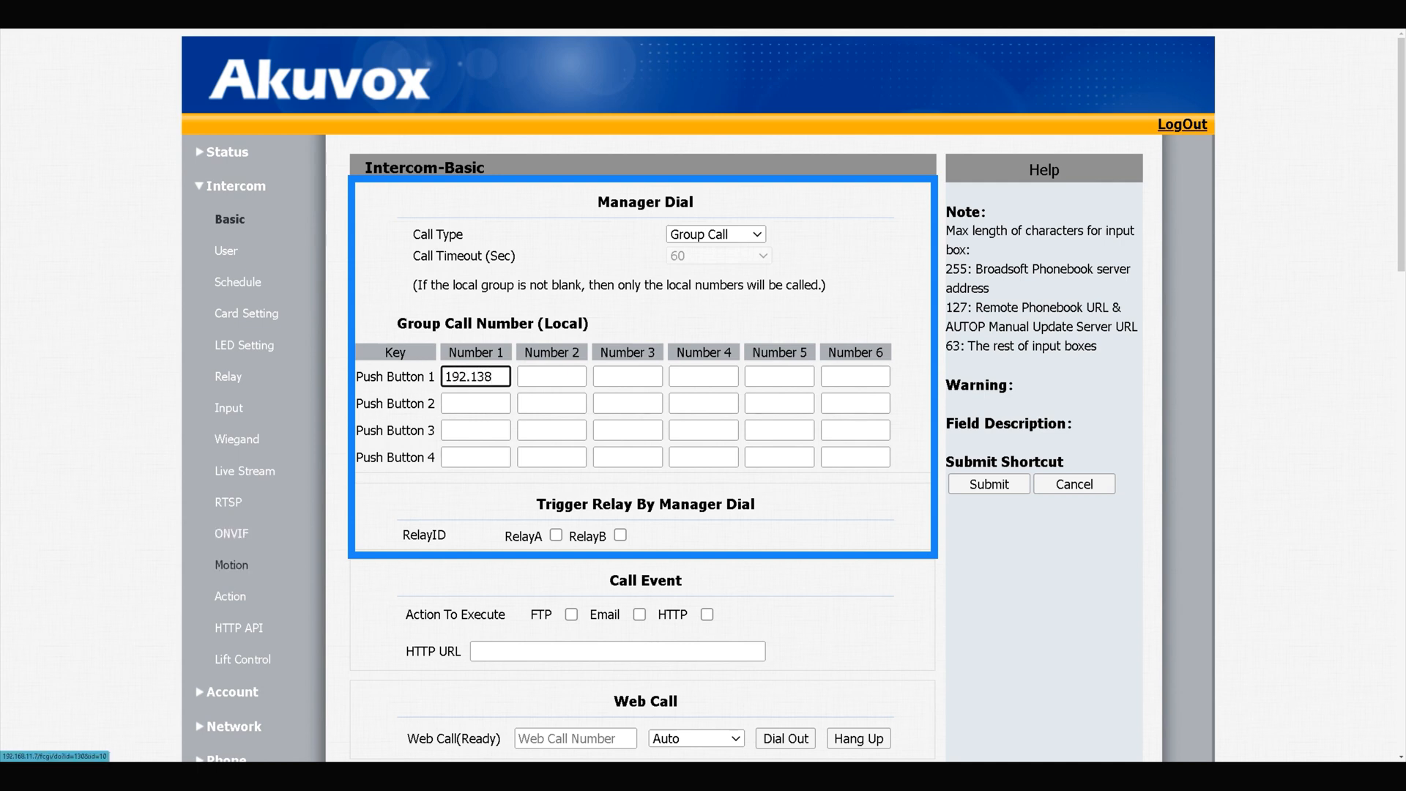
text(192.168.1)
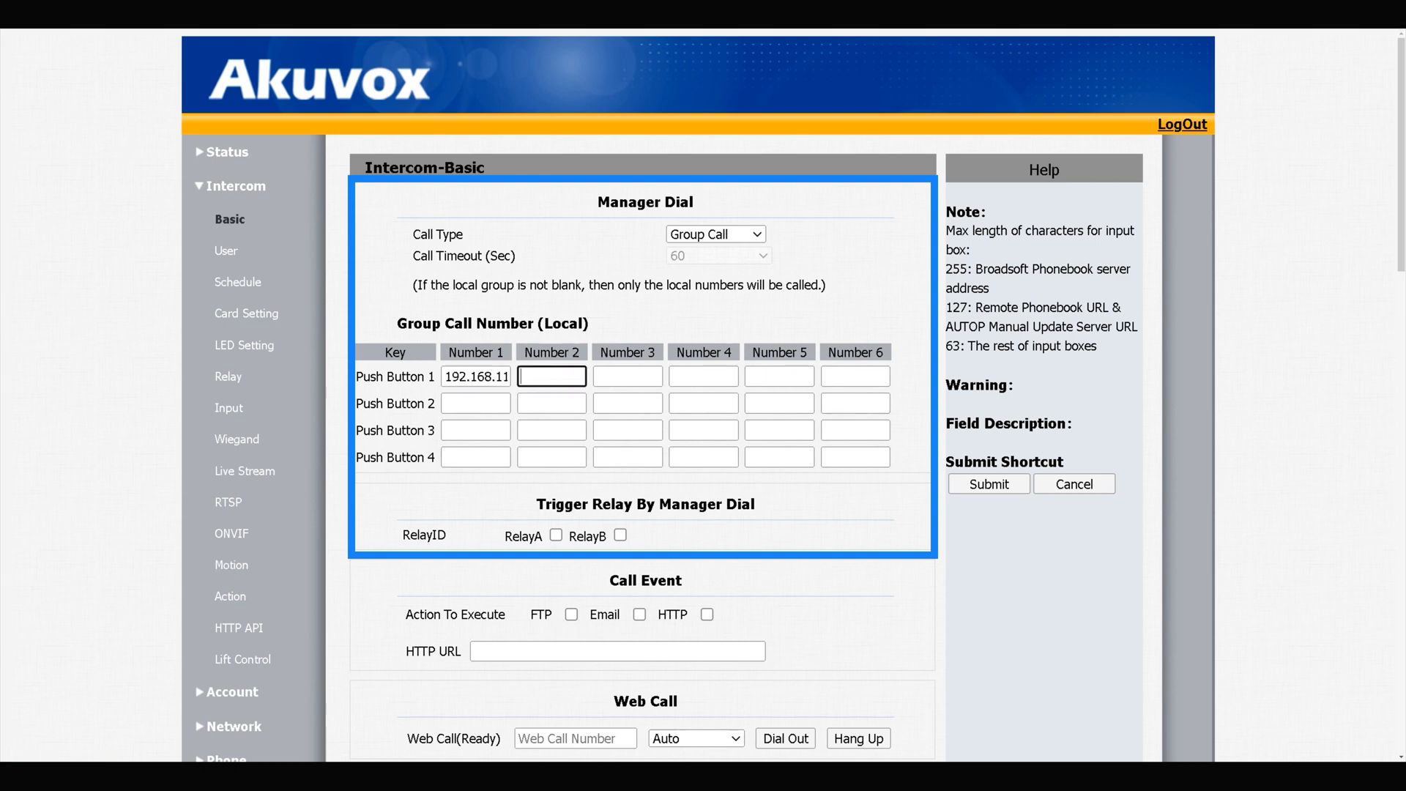
text(192.16)
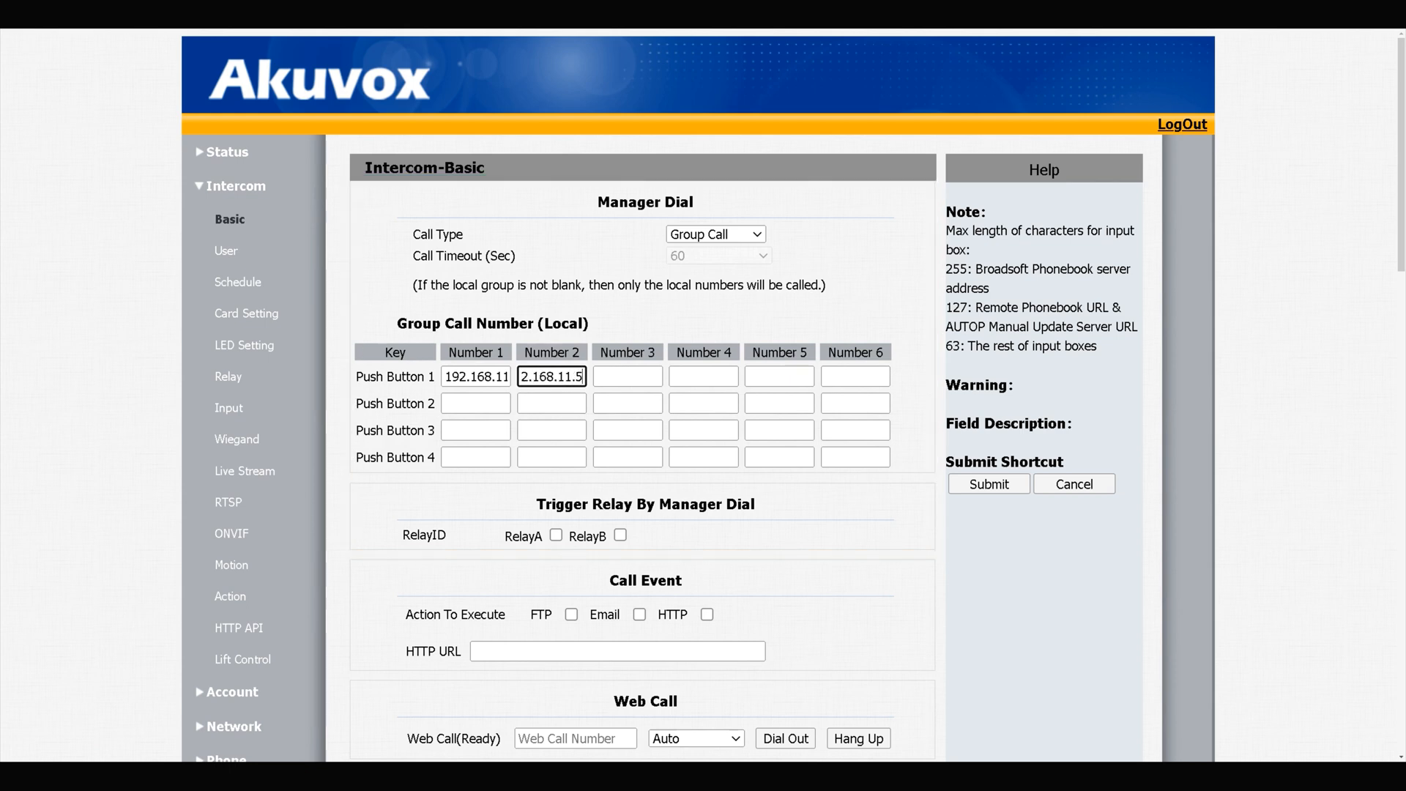
scroll(down, 3)
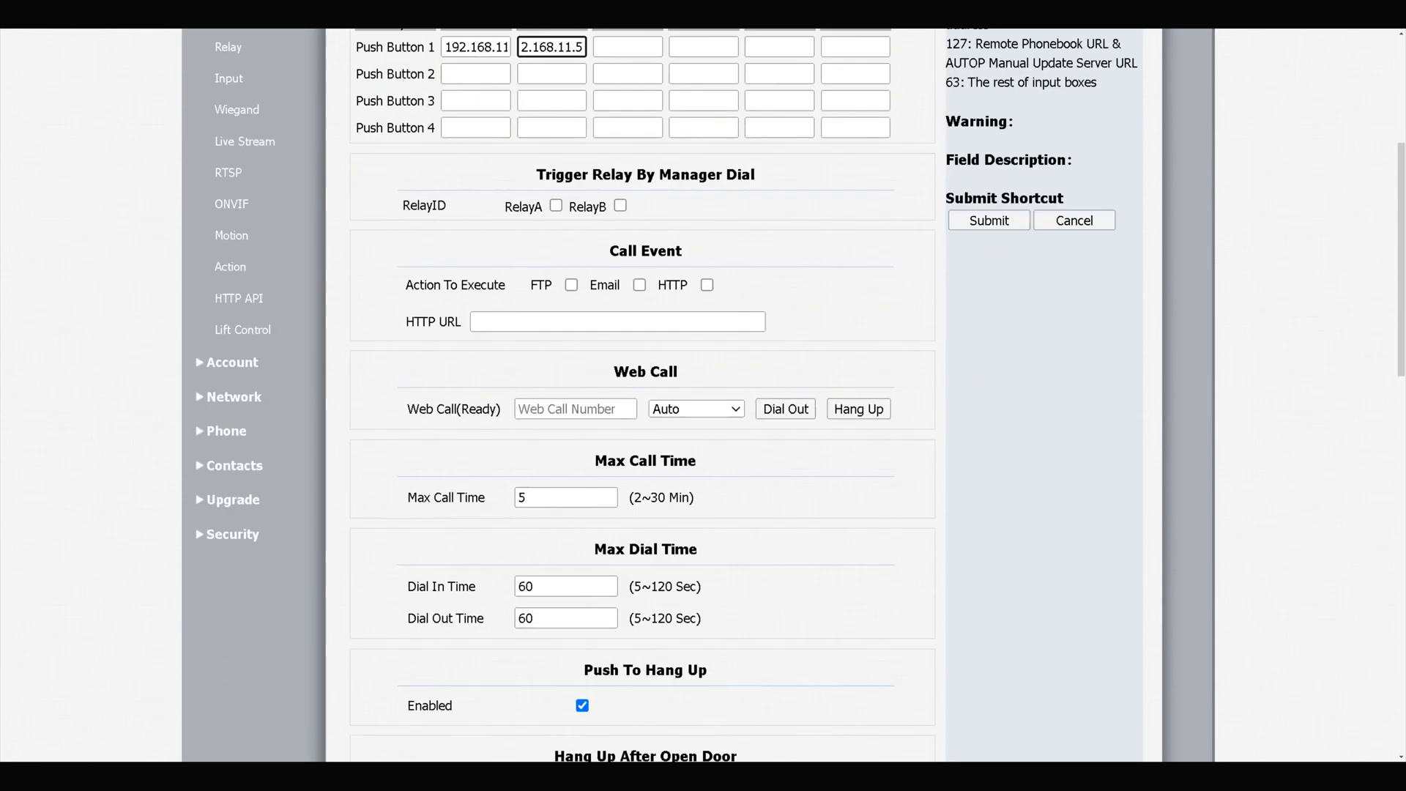
scroll(down, 3)
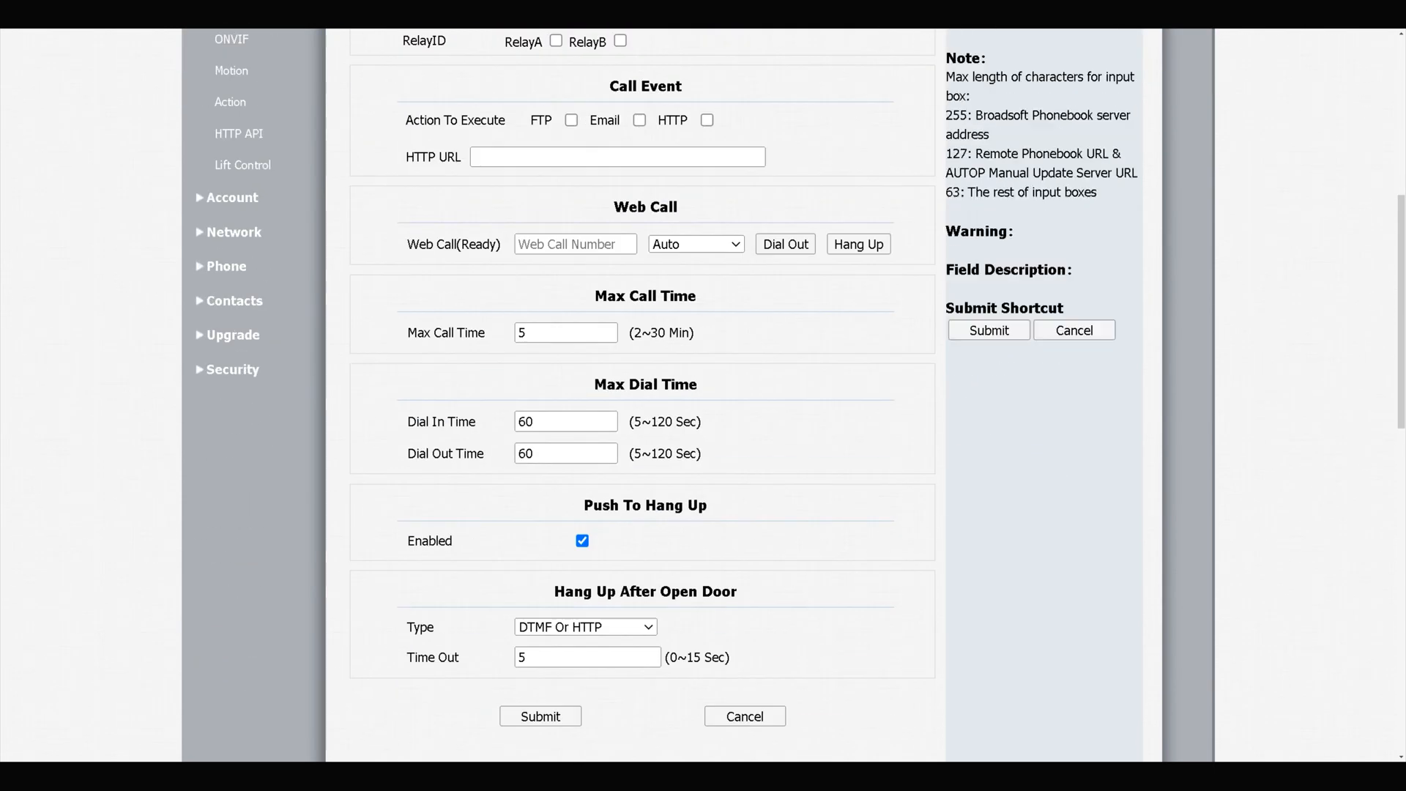
click(539, 715)
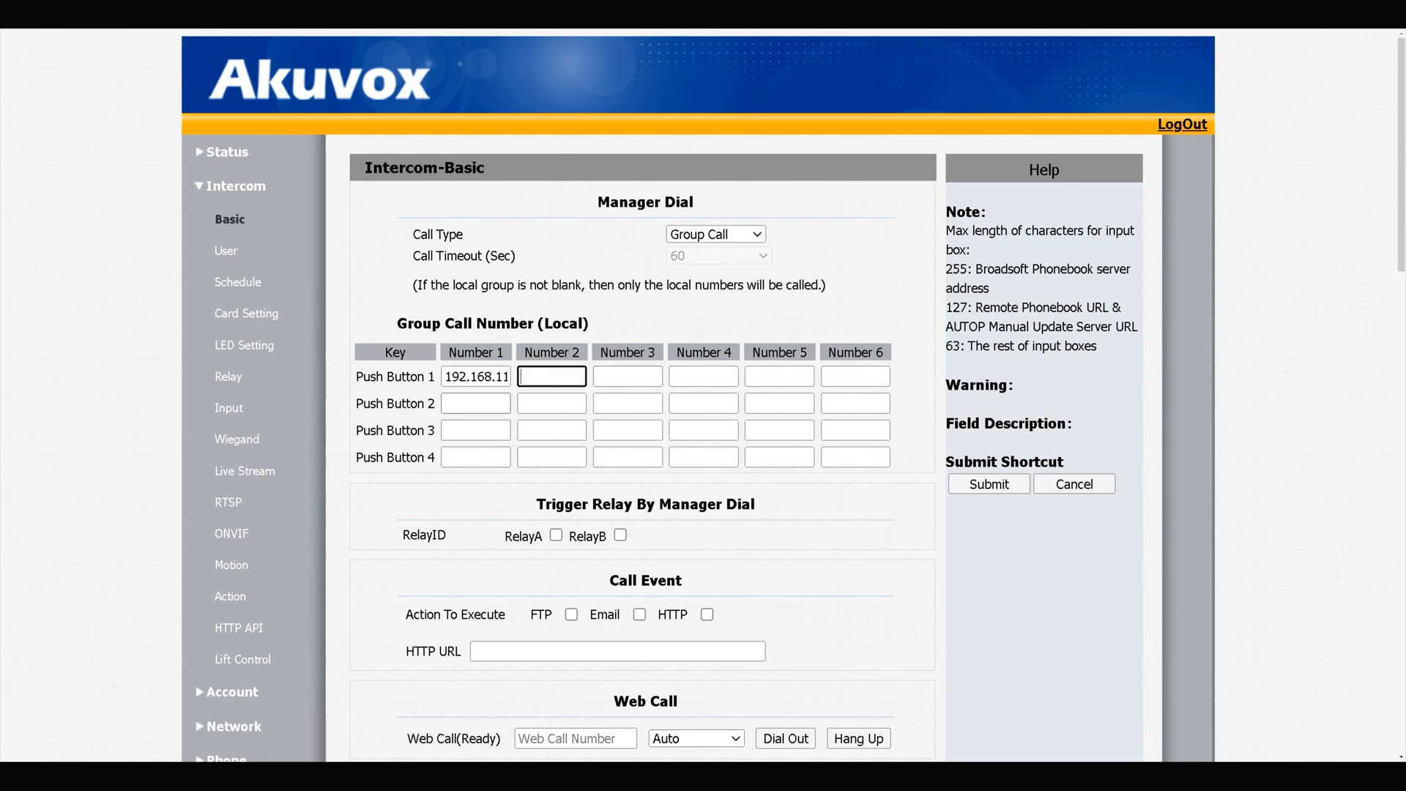
- Enter a 192.168.11.x IP as Push Button 2 Number 1, leaving manager-dial RelayA unchecked
text(192.168.11)
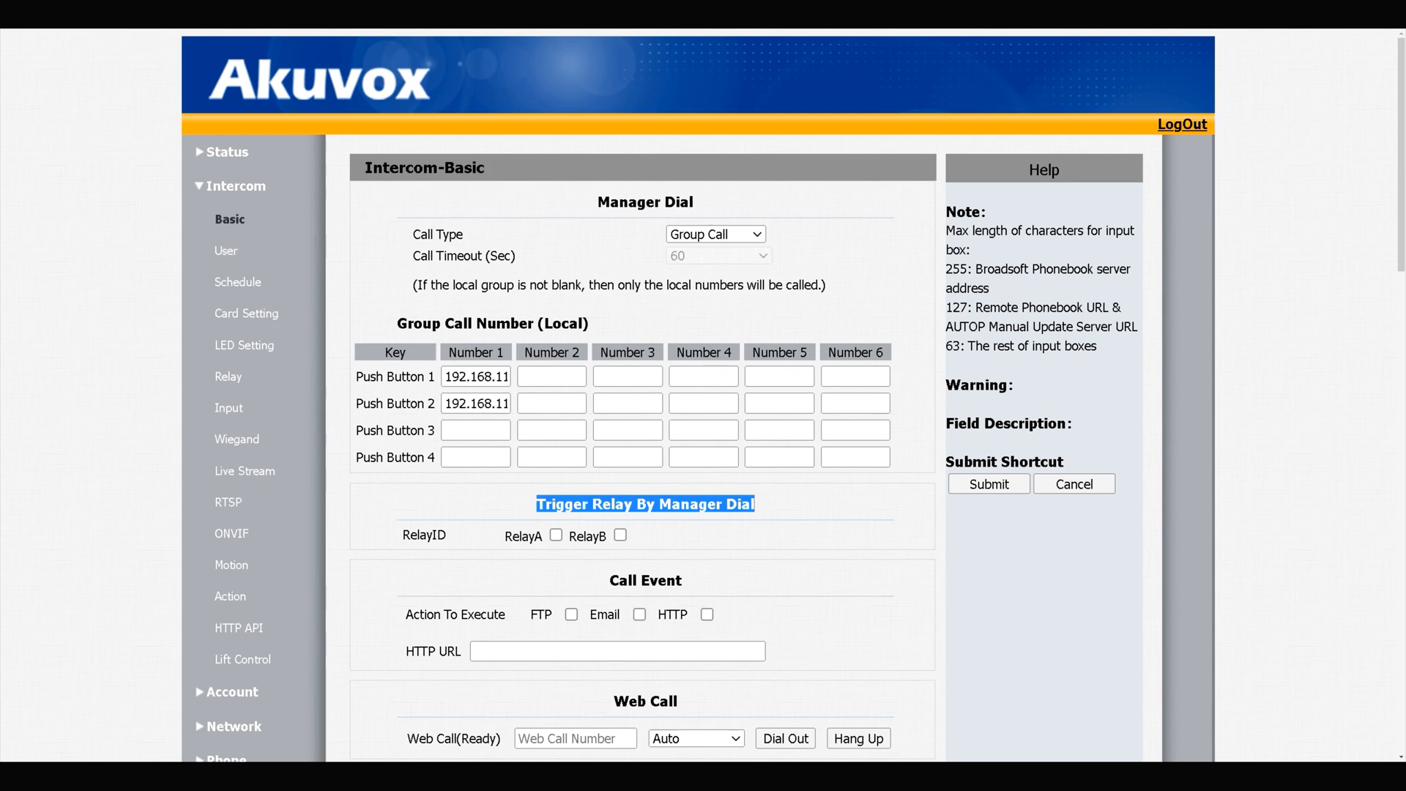
click(555, 535)
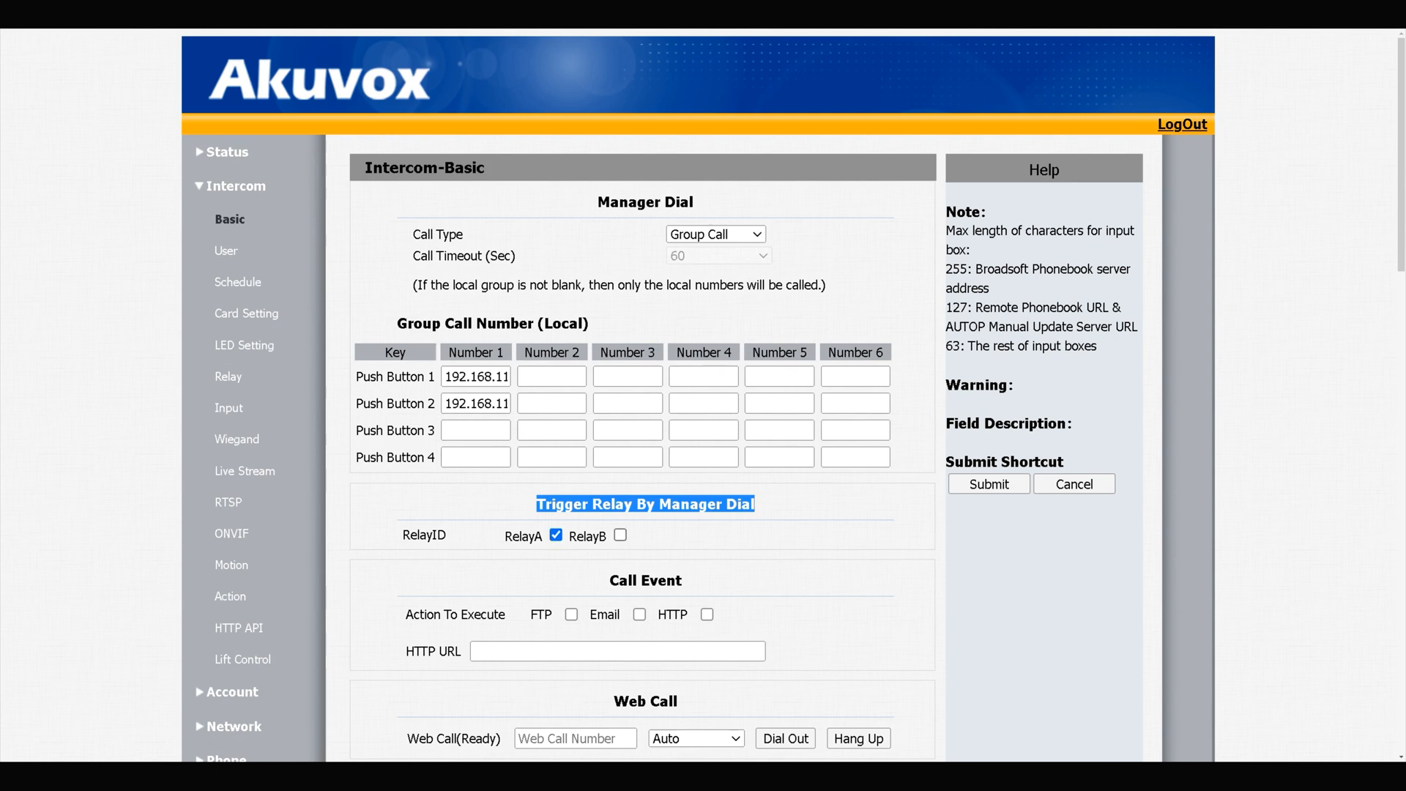
click(555, 535)
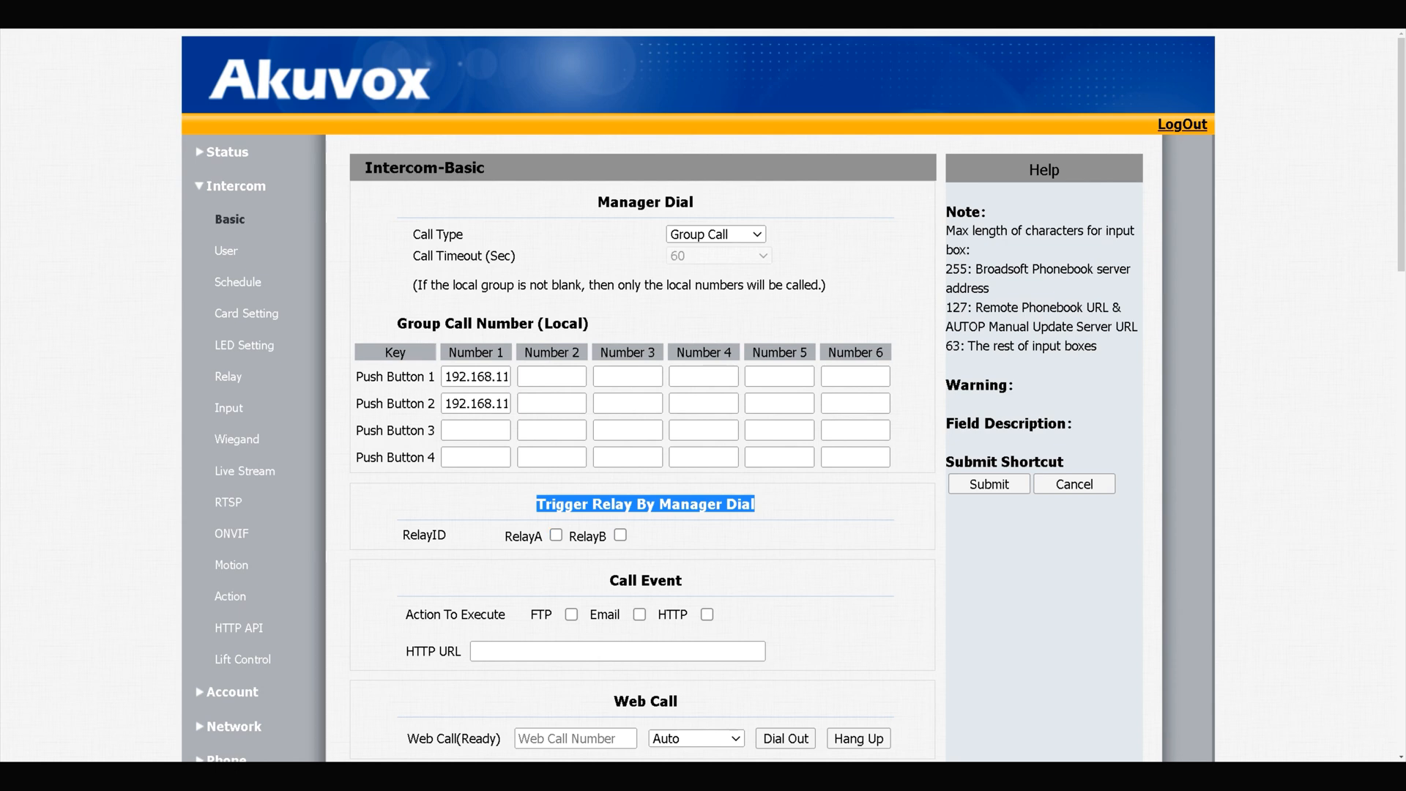